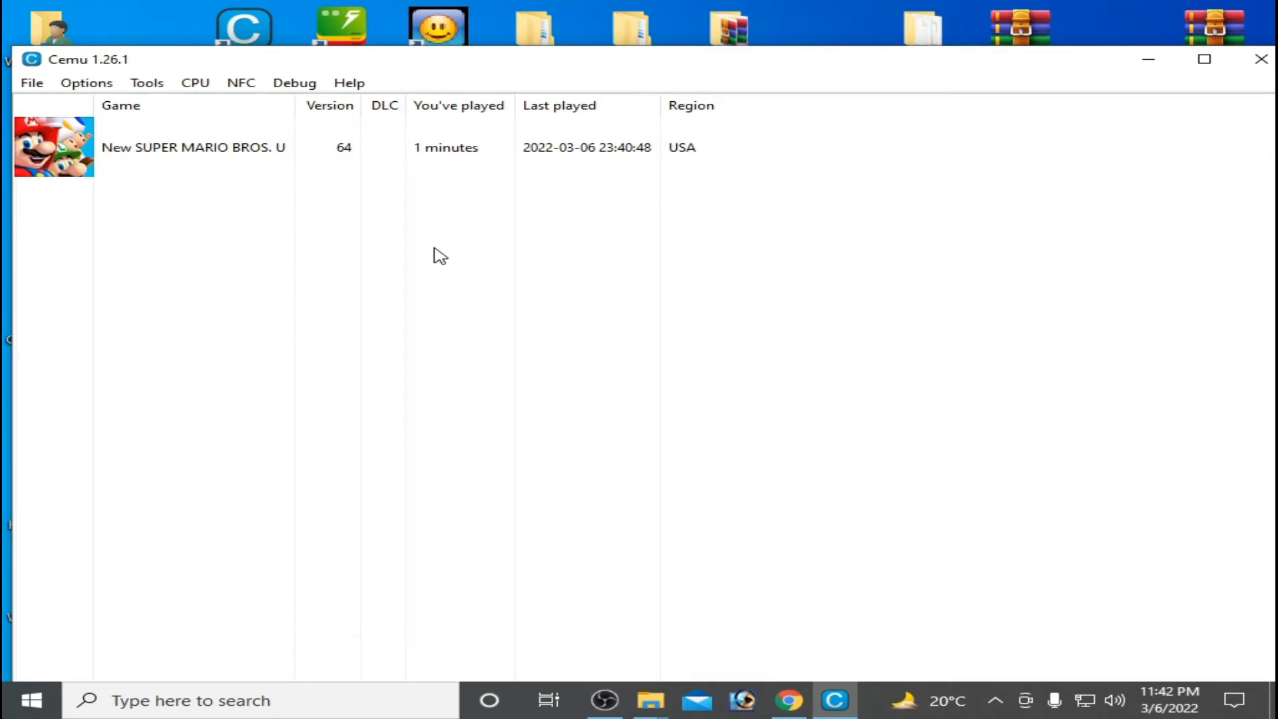
Set Controller 1's emulated controller to Wii U Pro Controller, keeping Keyboard as its input device.
click(85, 82)
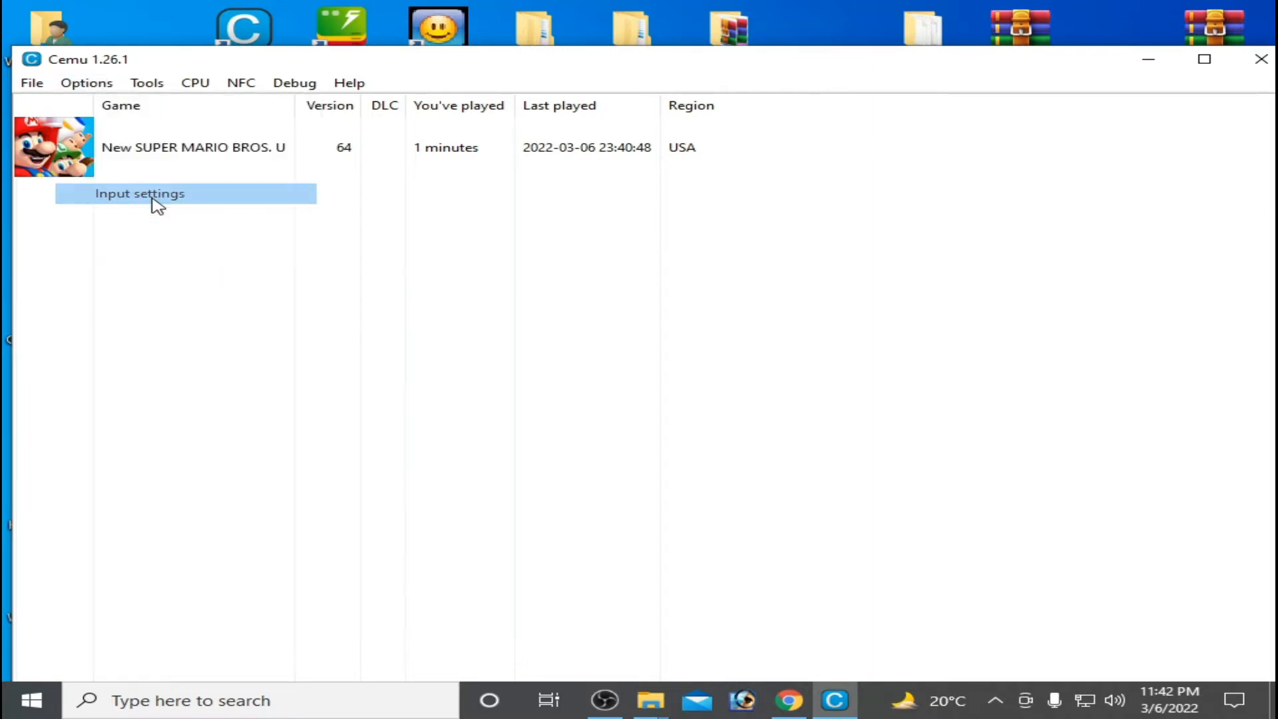
click(140, 193)
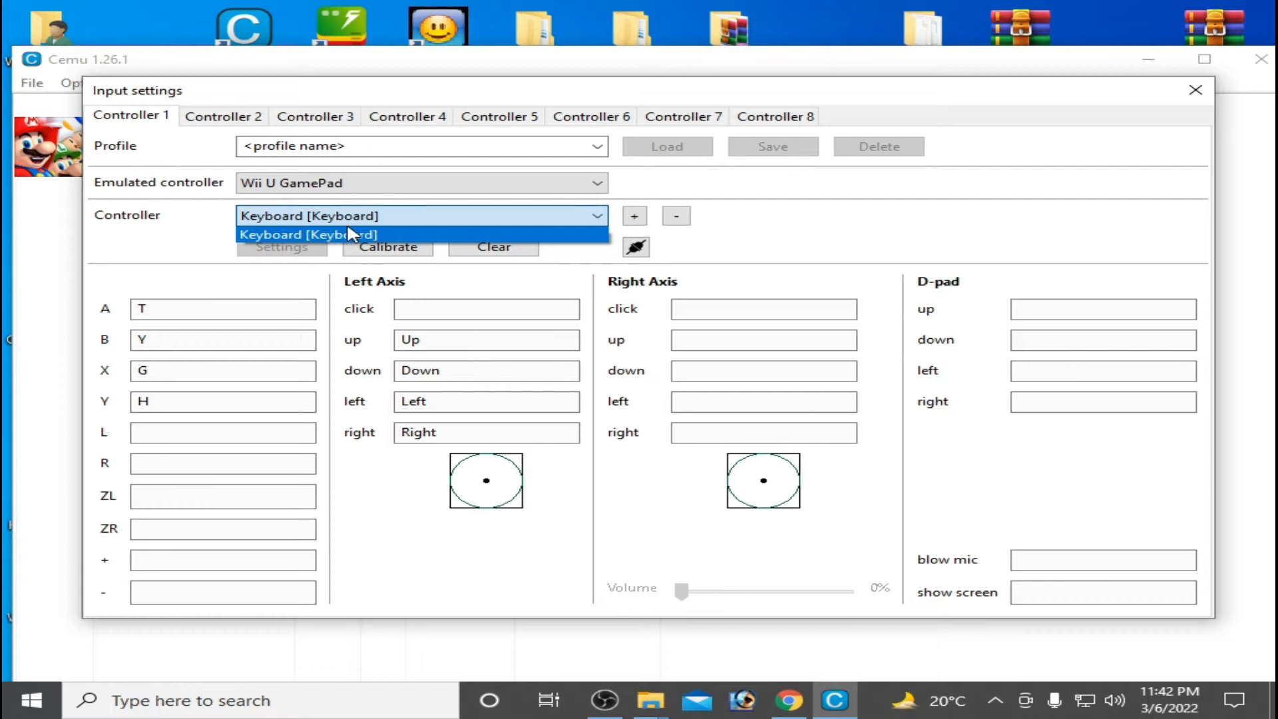
click(326, 234)
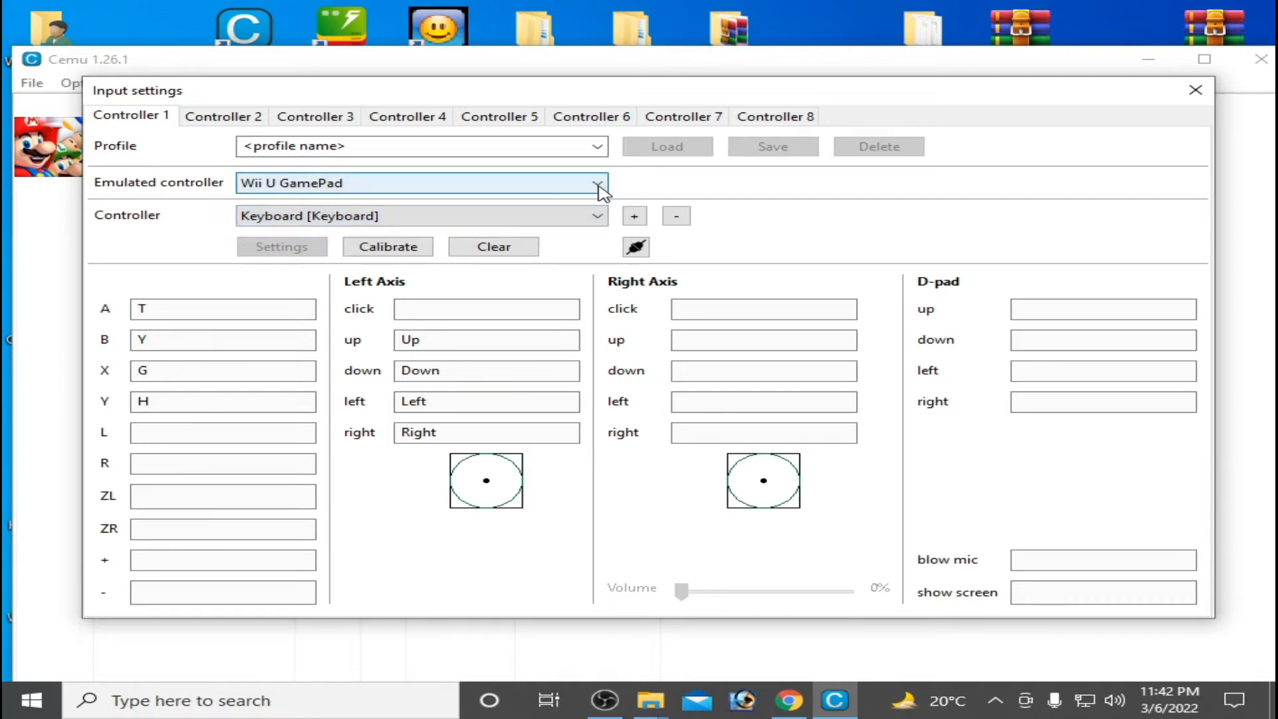
click(422, 182)
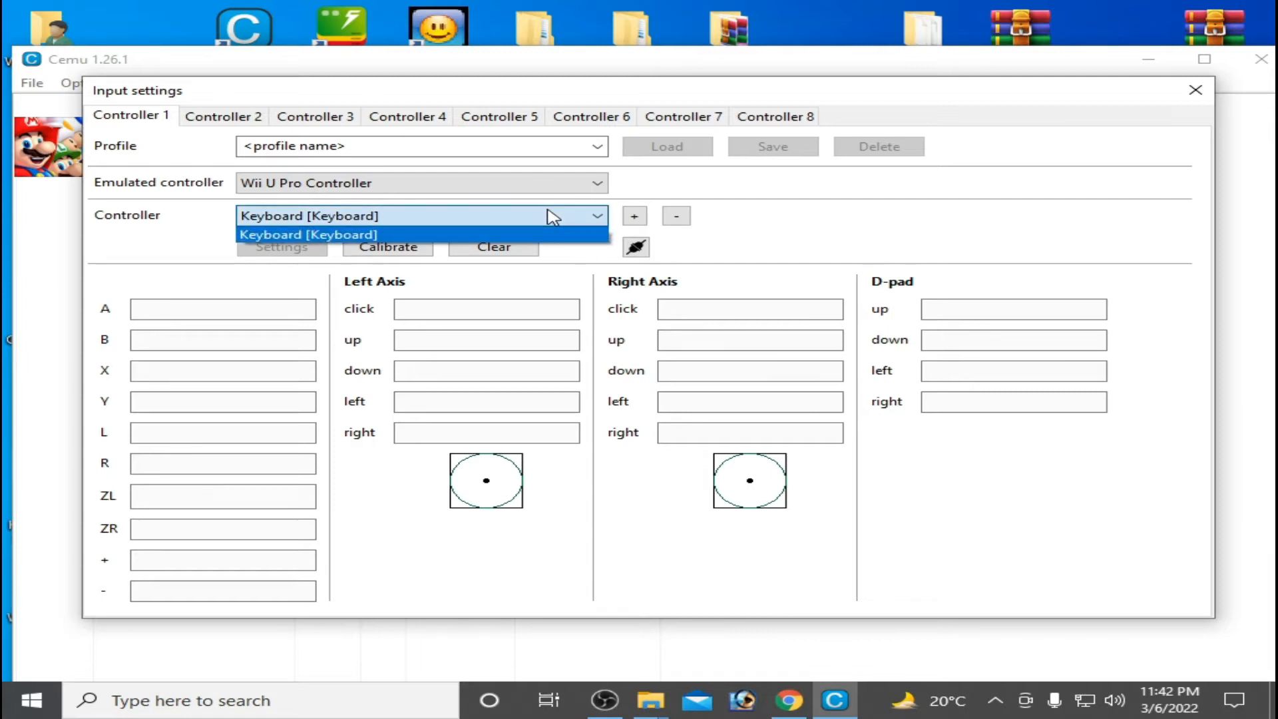
click(306, 234)
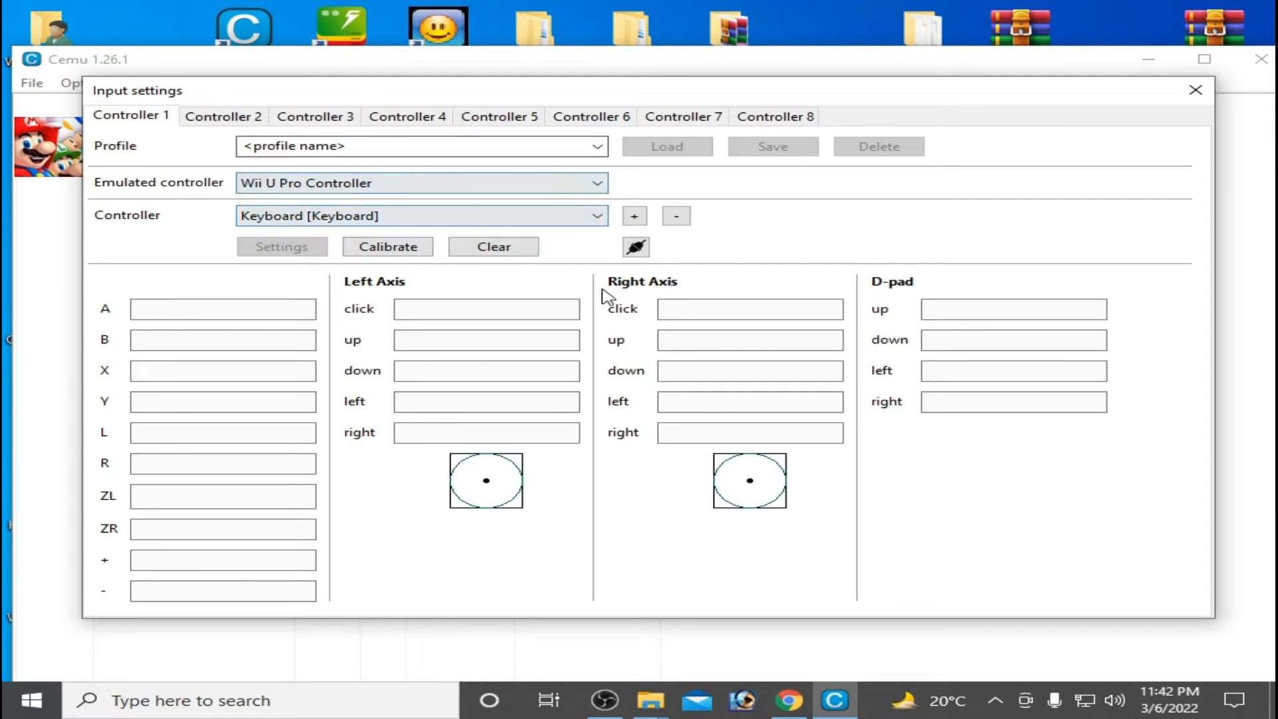
click(419, 215)
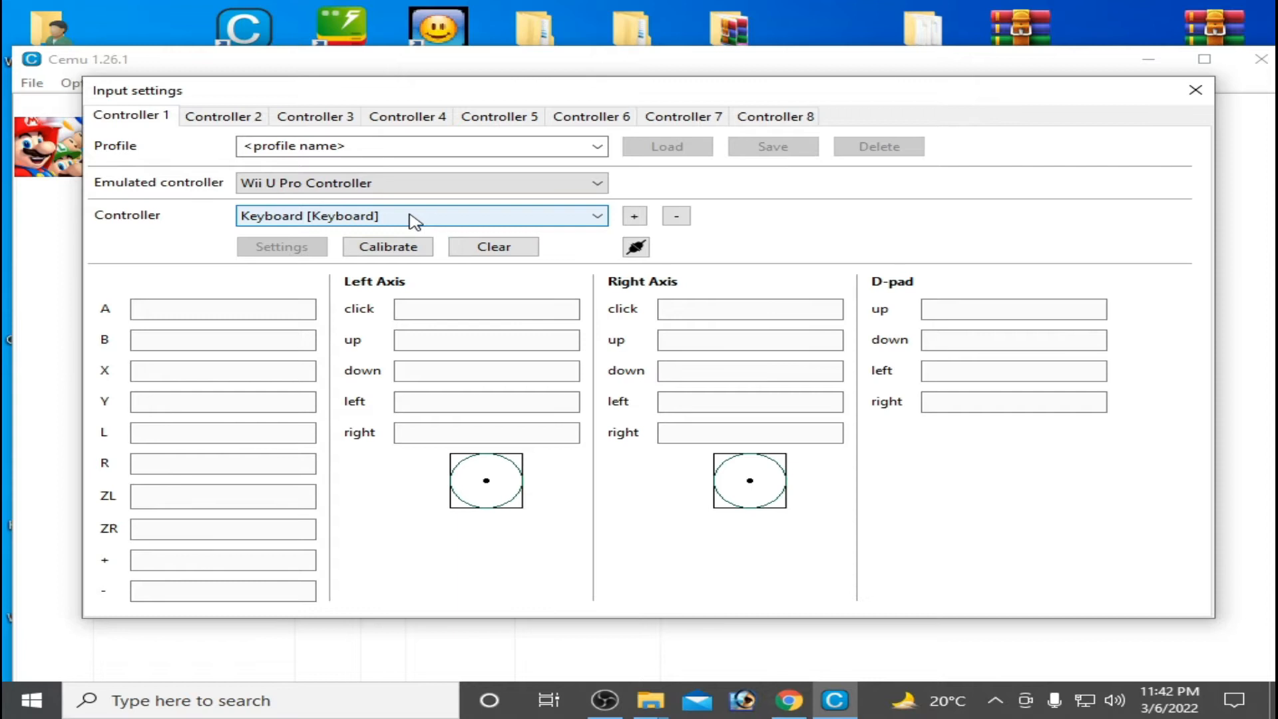
mouse_move(422, 227)
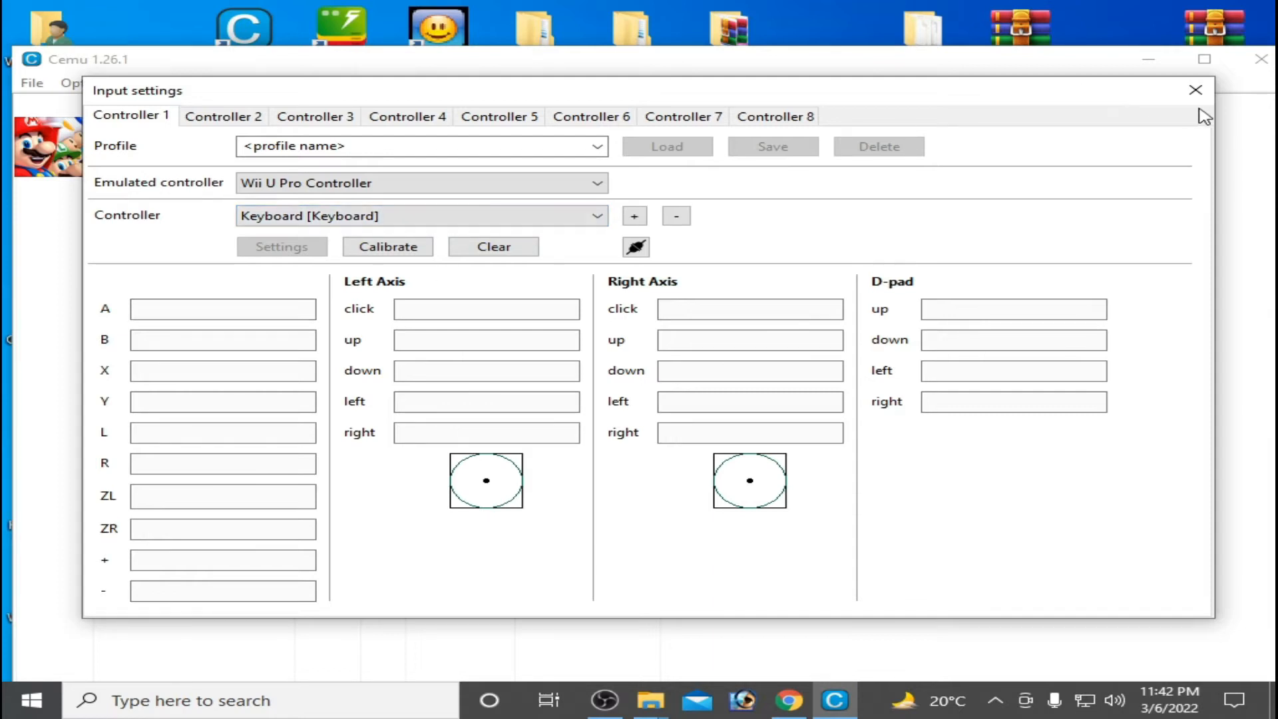
Check for updates via Help, install the new Cemu version, and restart the emulator.
click(1195, 89)
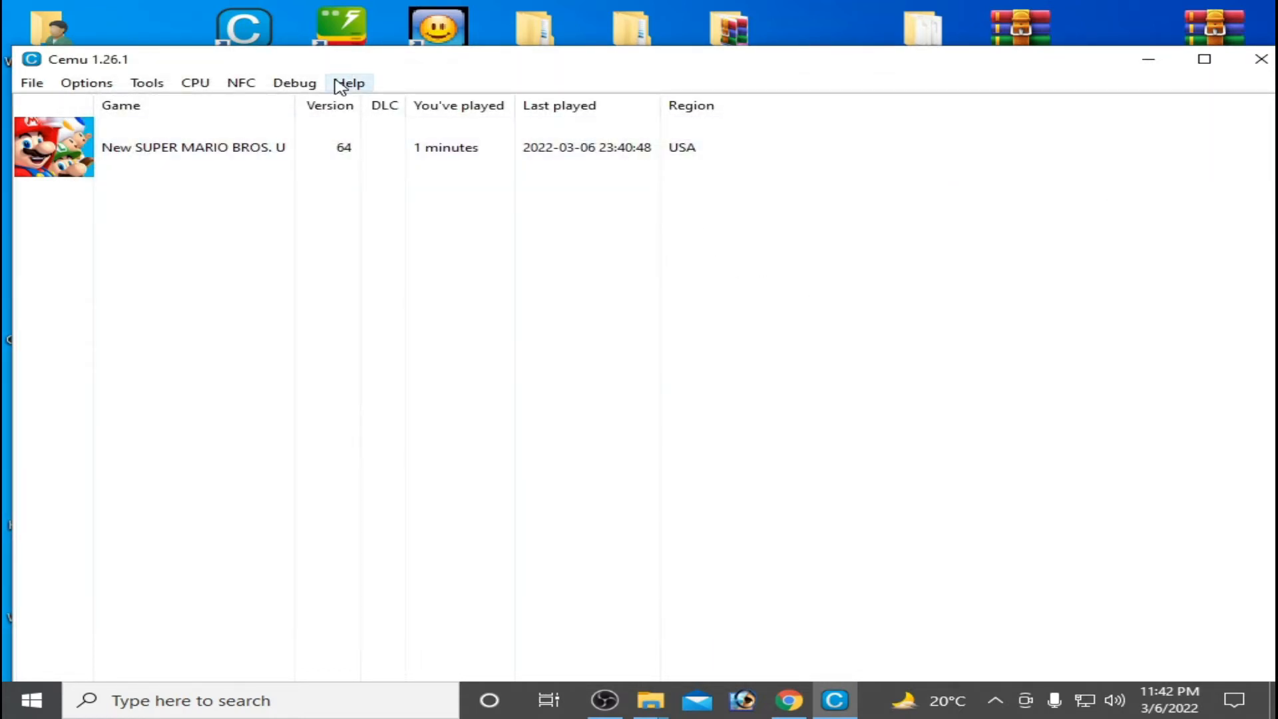
click(349, 82)
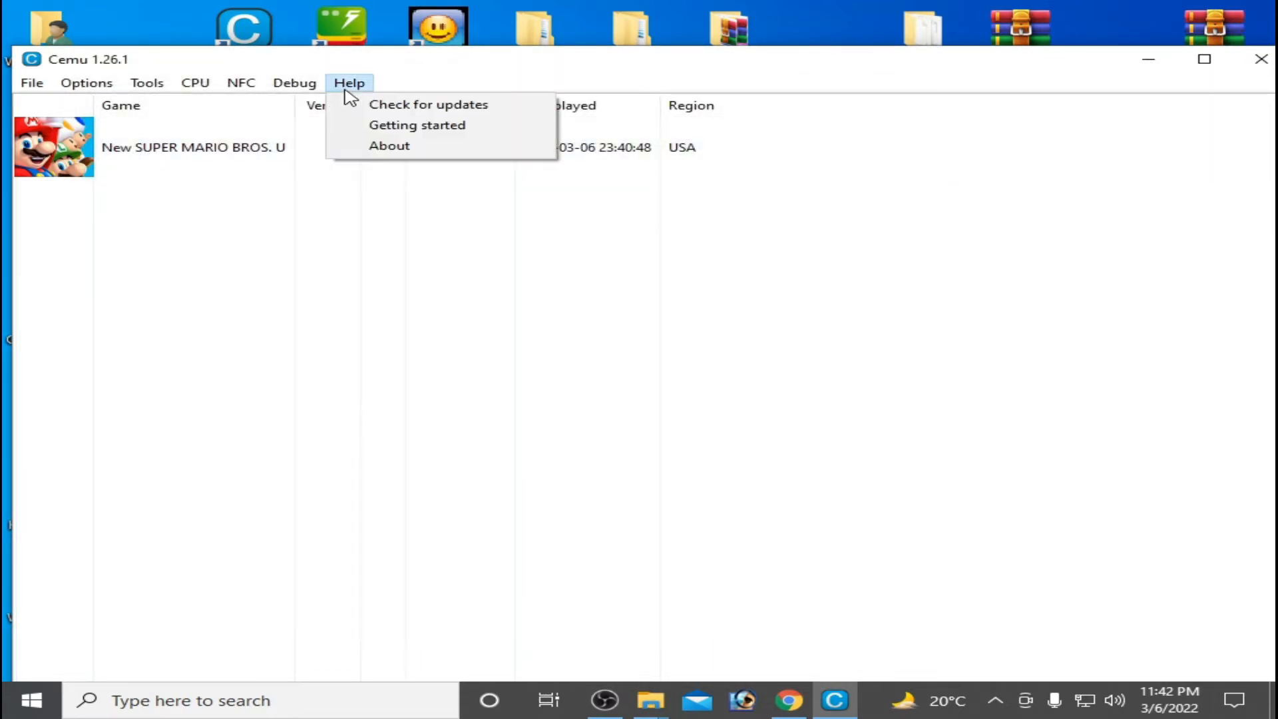
mouse_move(427, 104)
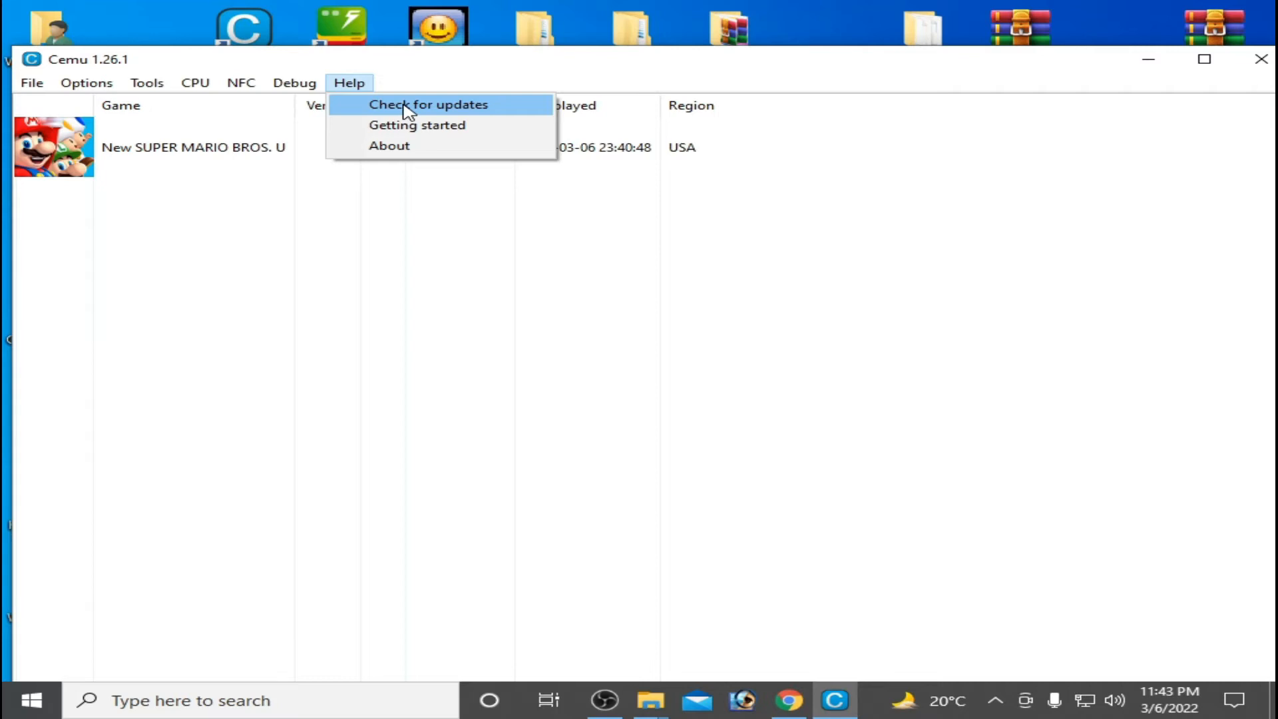
click(427, 104)
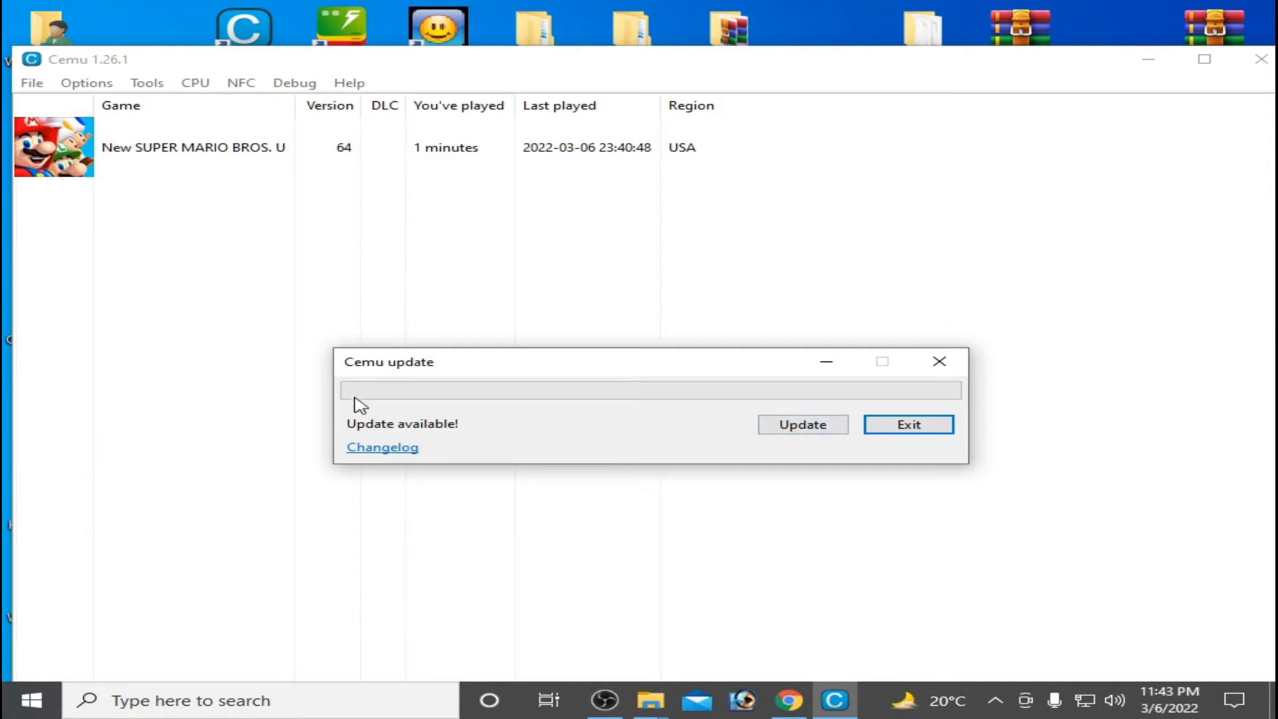
click(801, 423)
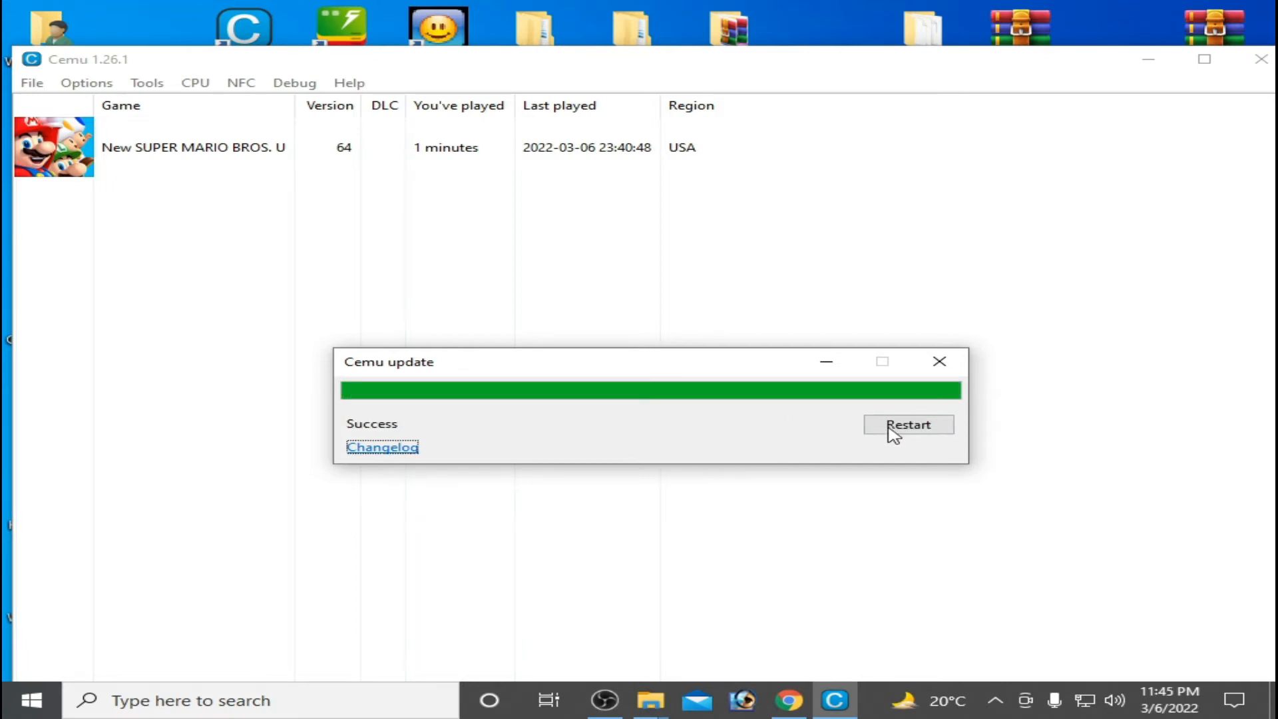
click(907, 423)
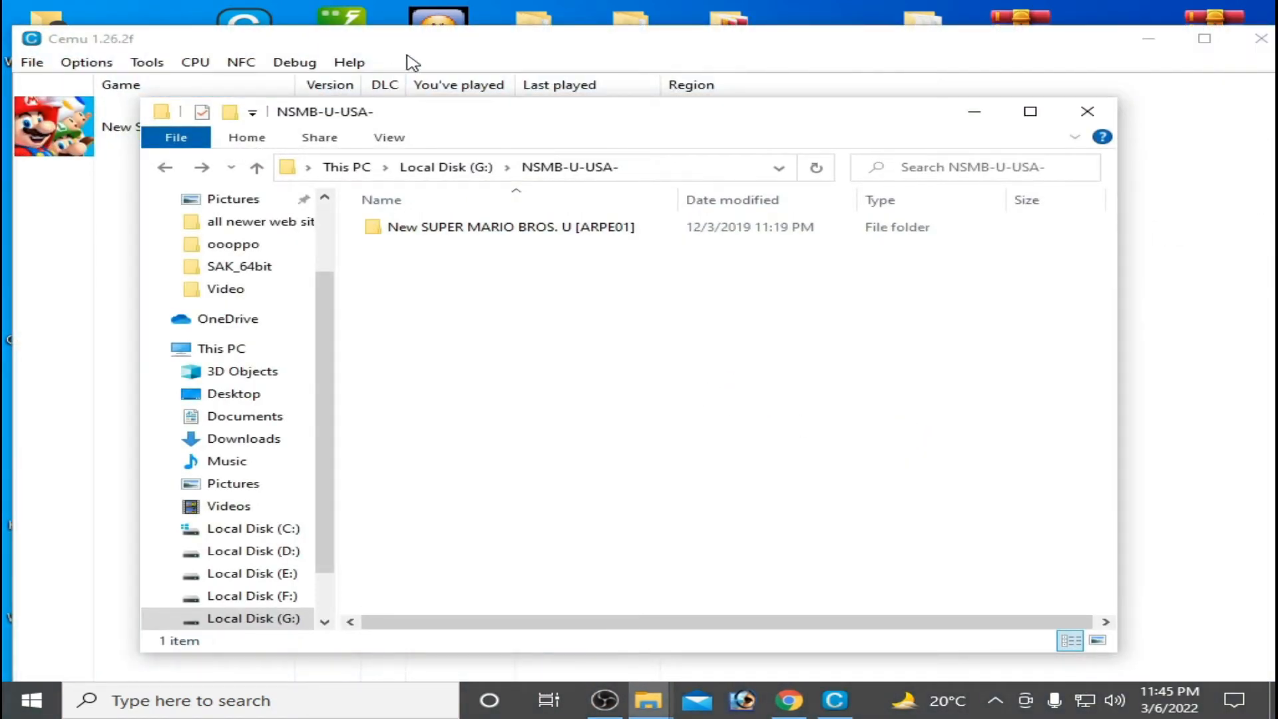
Verify Controller 1 is still a Wii U Pro Controller, then bring the cemu_1.25.6 folder forward.
click(86, 63)
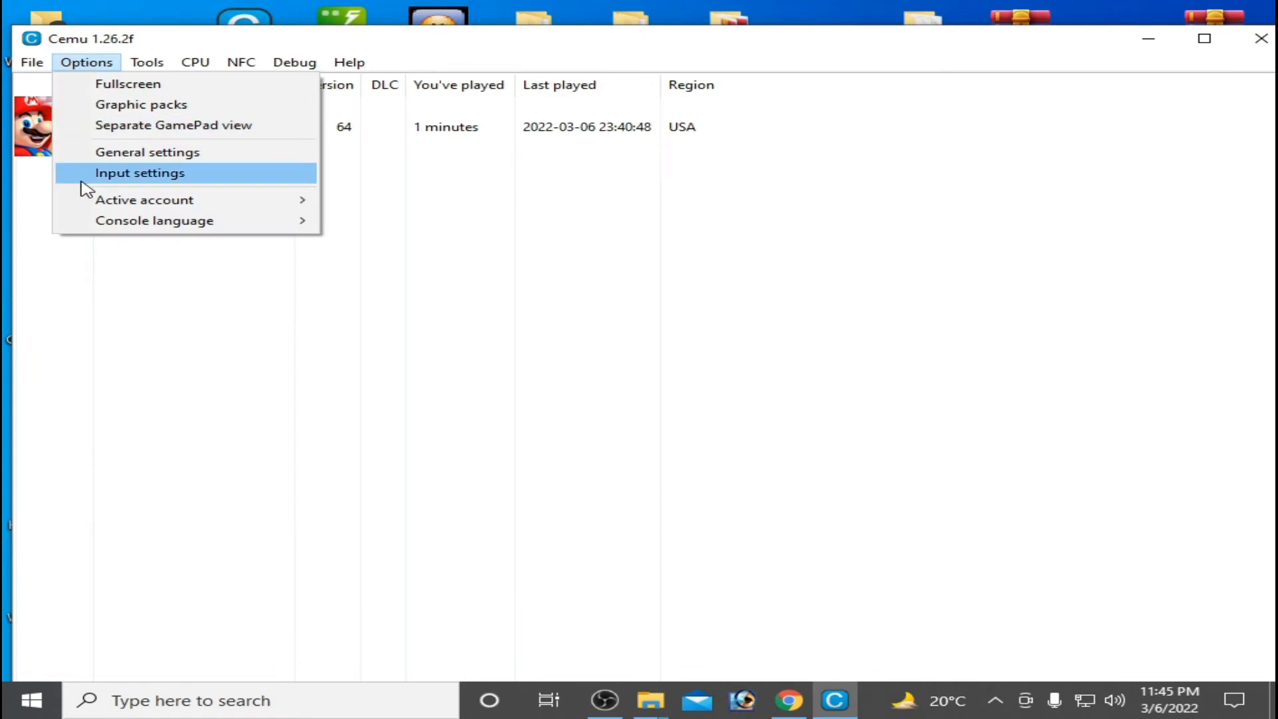
click(140, 171)
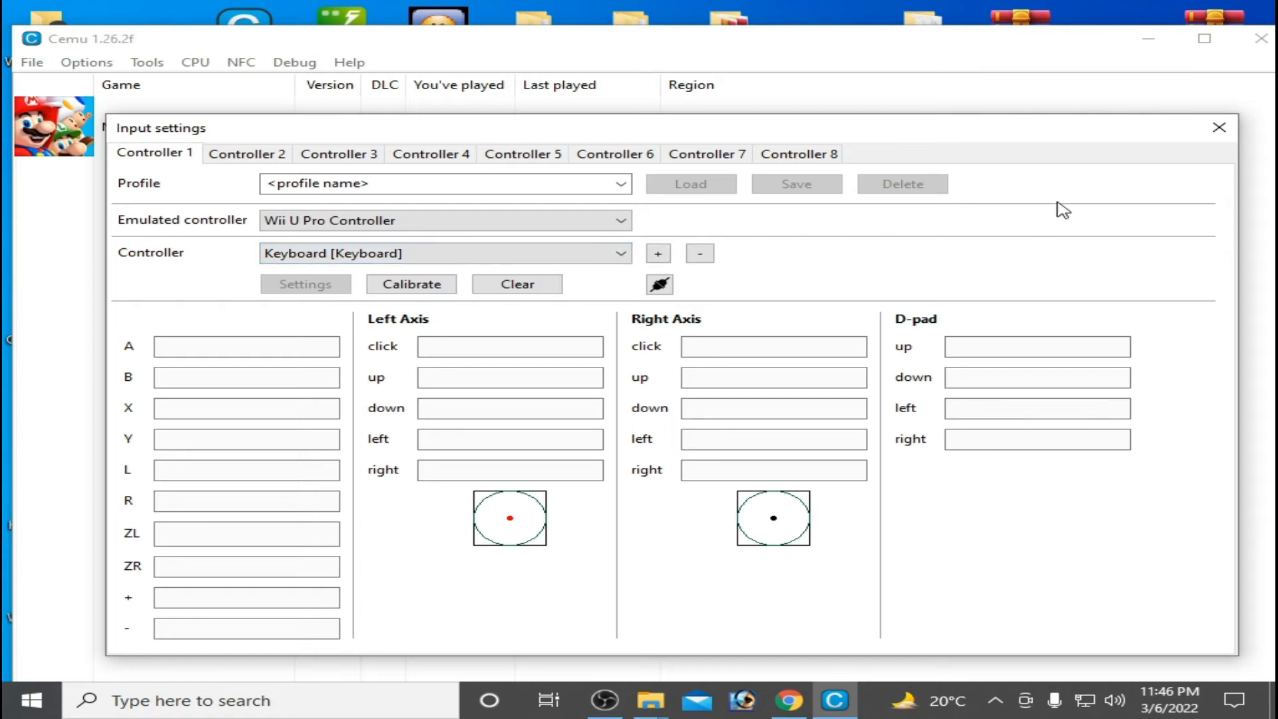
click(1217, 127)
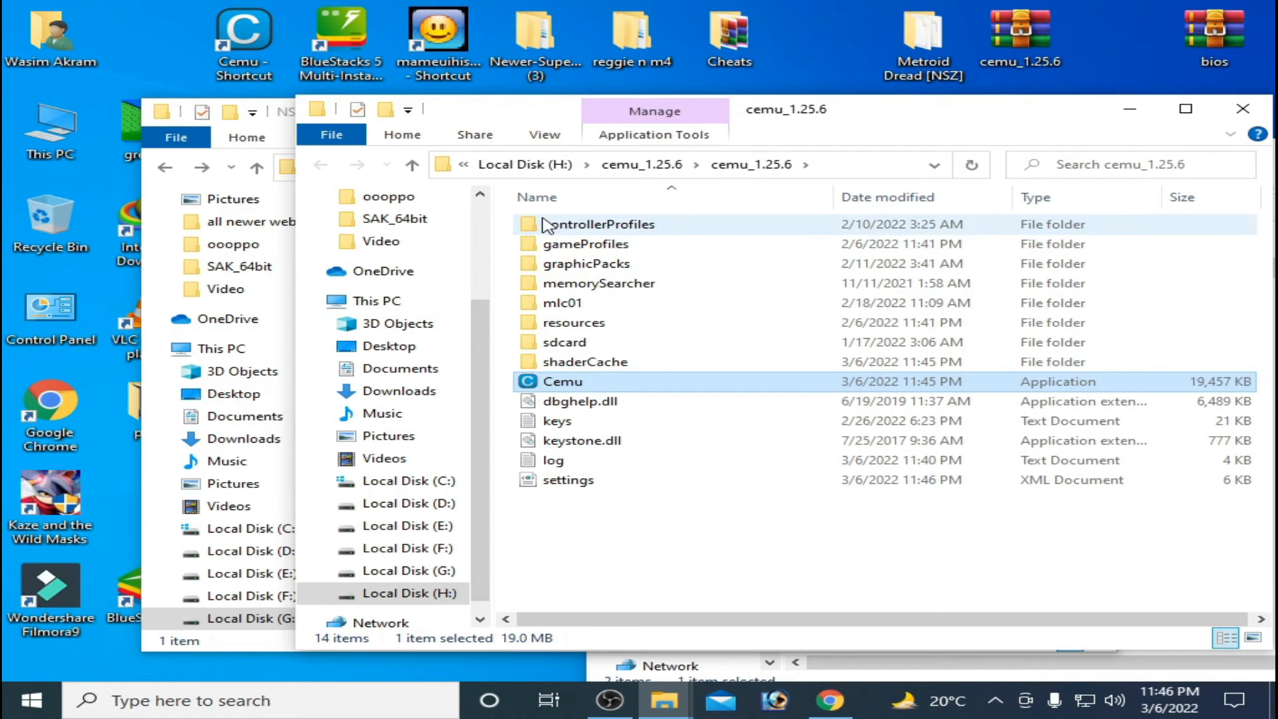
Remove the controller0 profile and delete settings.xml from cemu_1.25.6, then select the Cemu application.
double_click(601, 224)
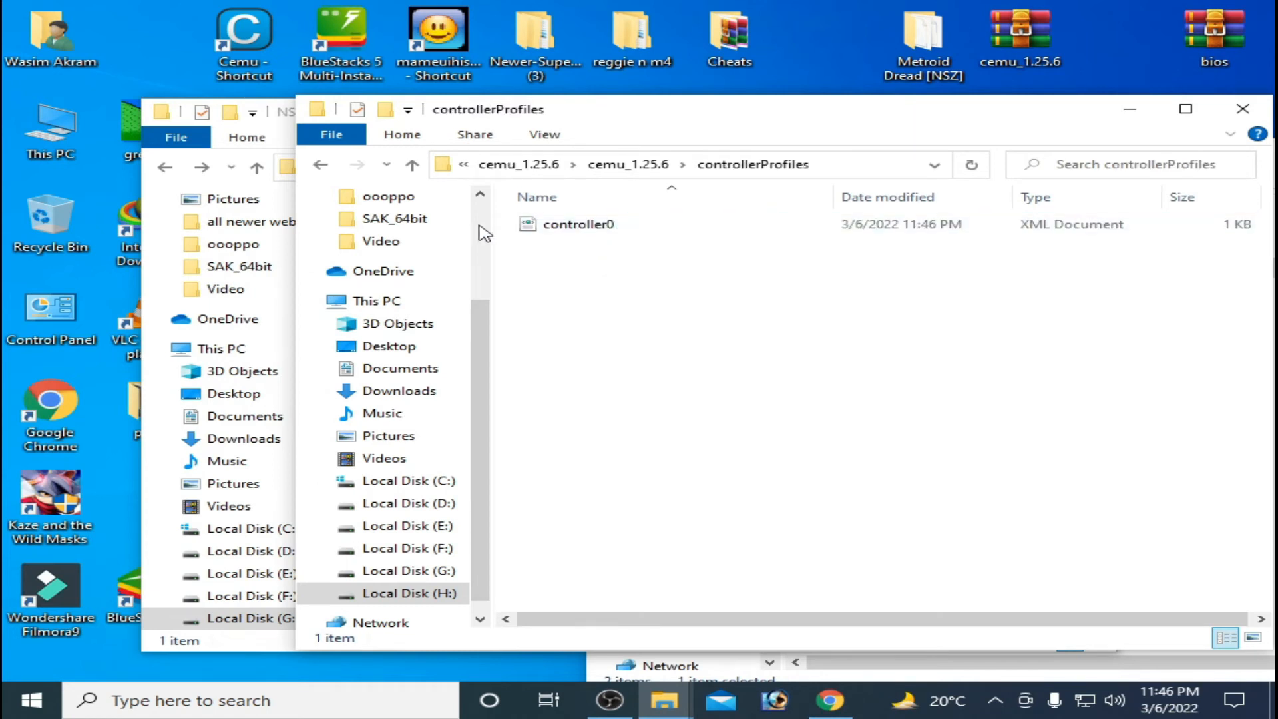
right_click(576, 224)
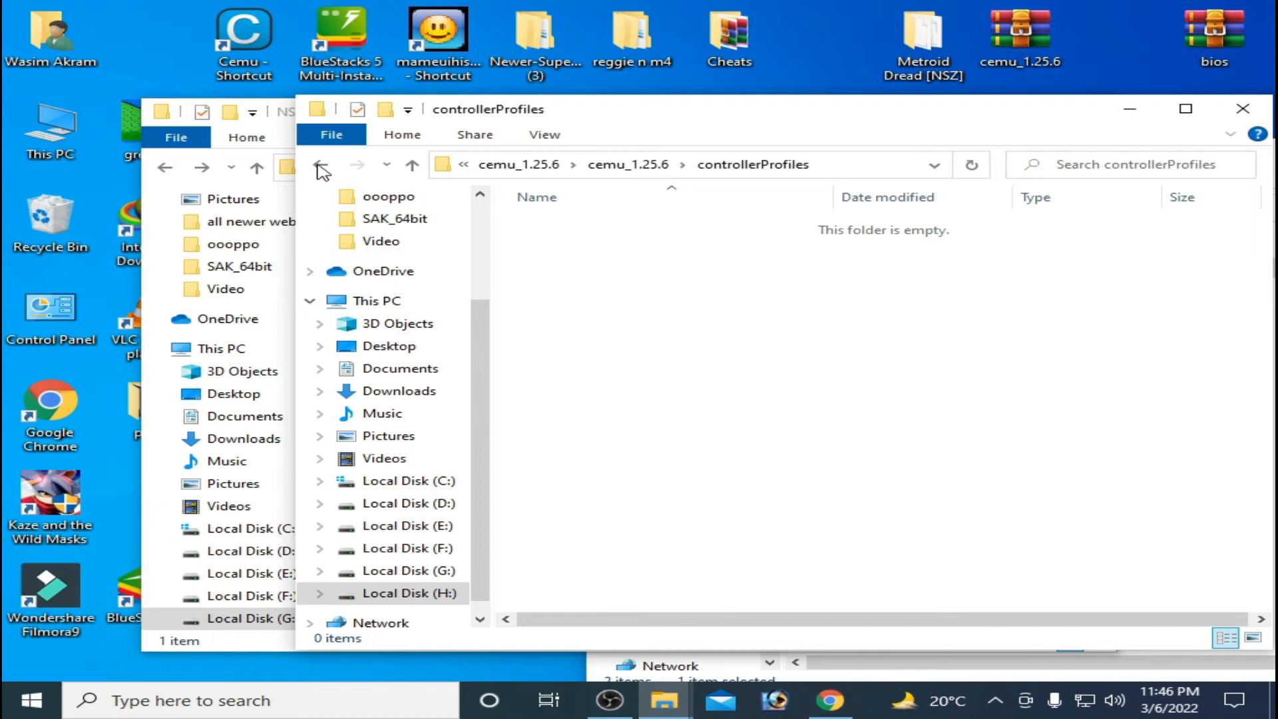
click(165, 166)
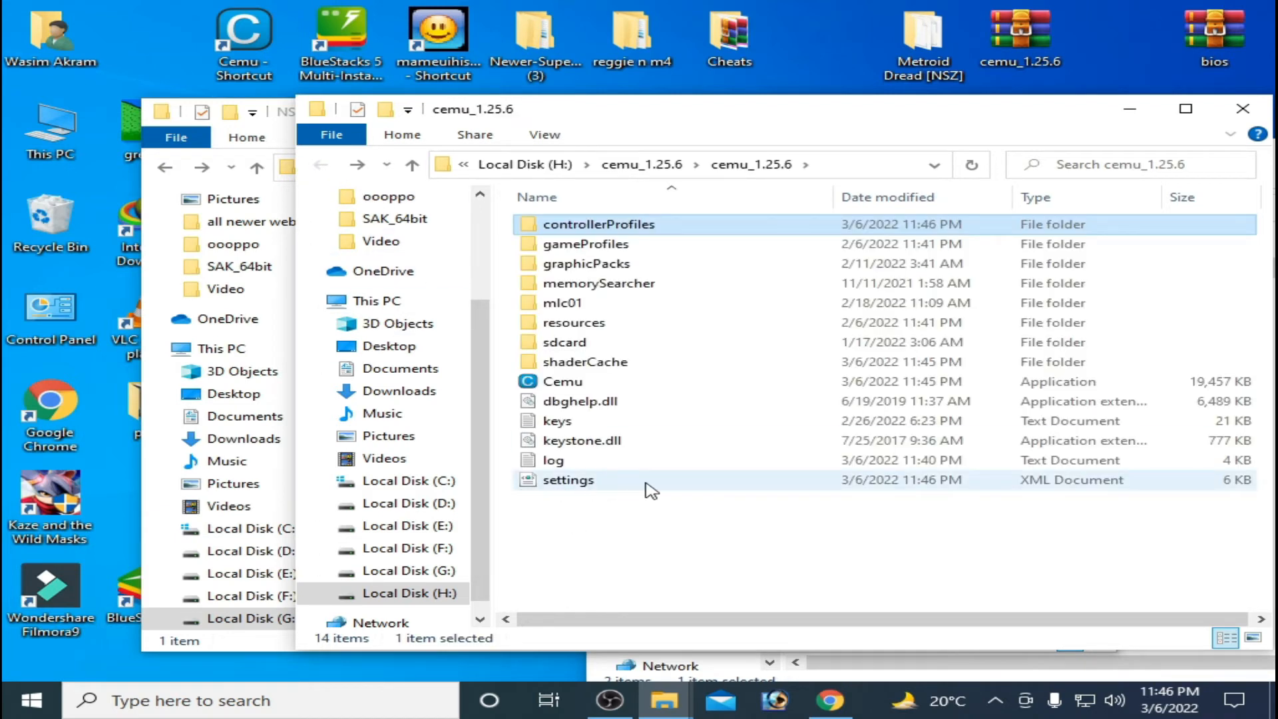
right_click(568, 479)
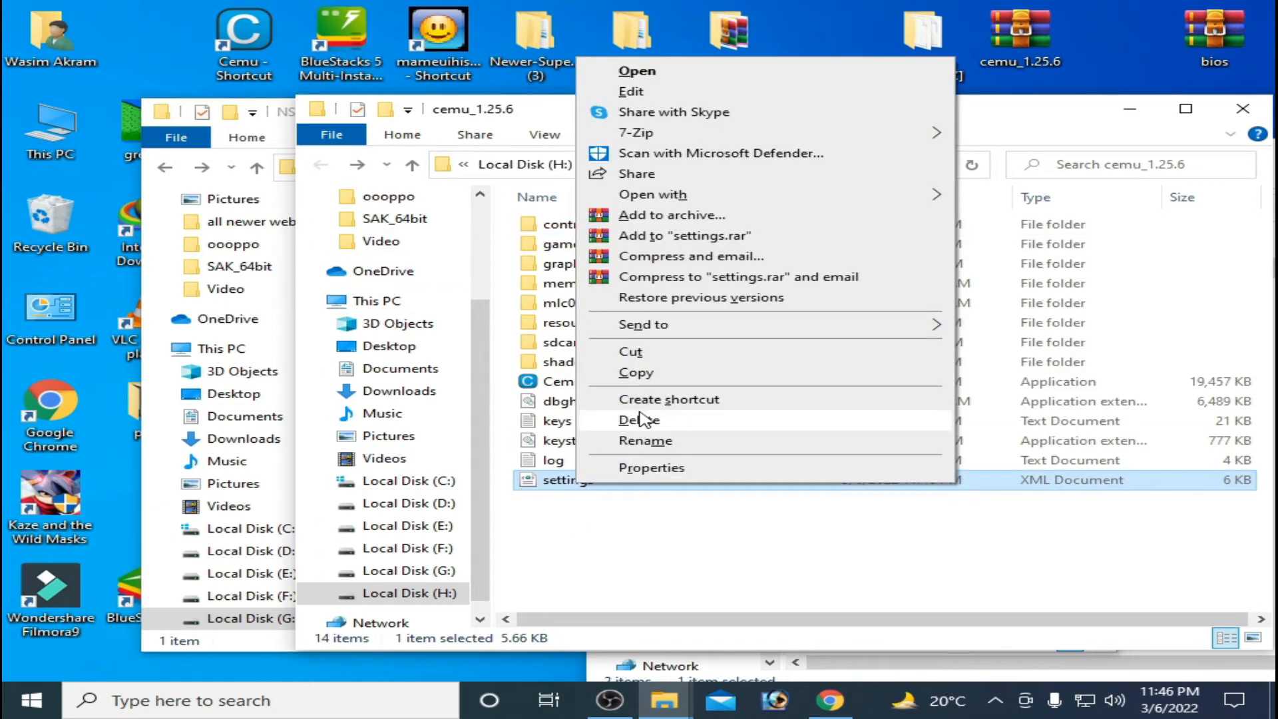
click(639, 420)
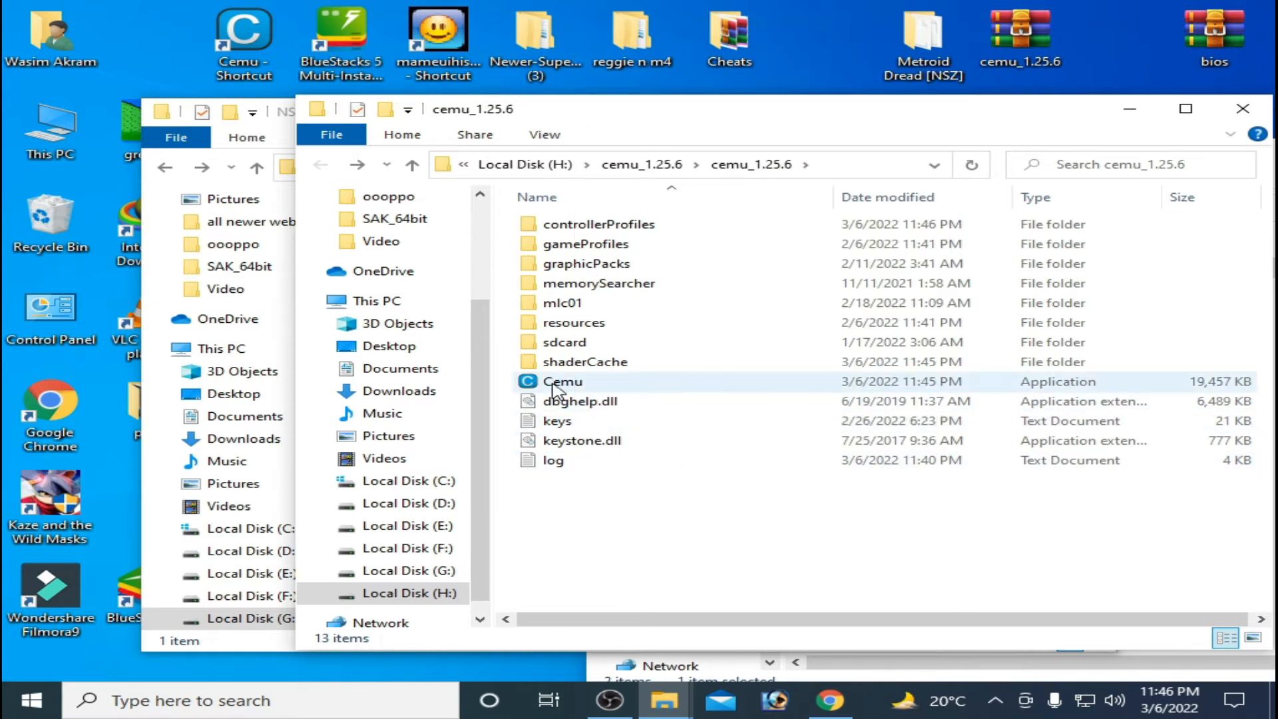
click(562, 381)
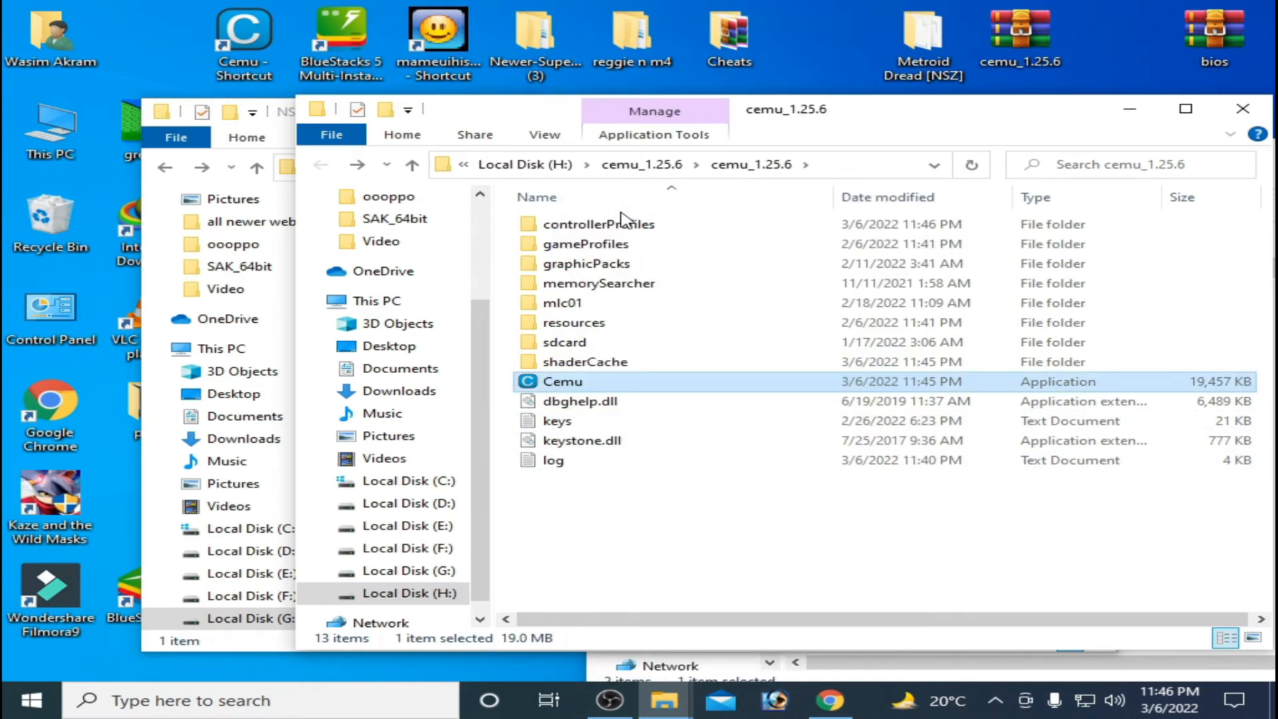
Launch the reset Cemu, dismiss the Getting started assistant, and go to General settings.
double_click(561, 382)
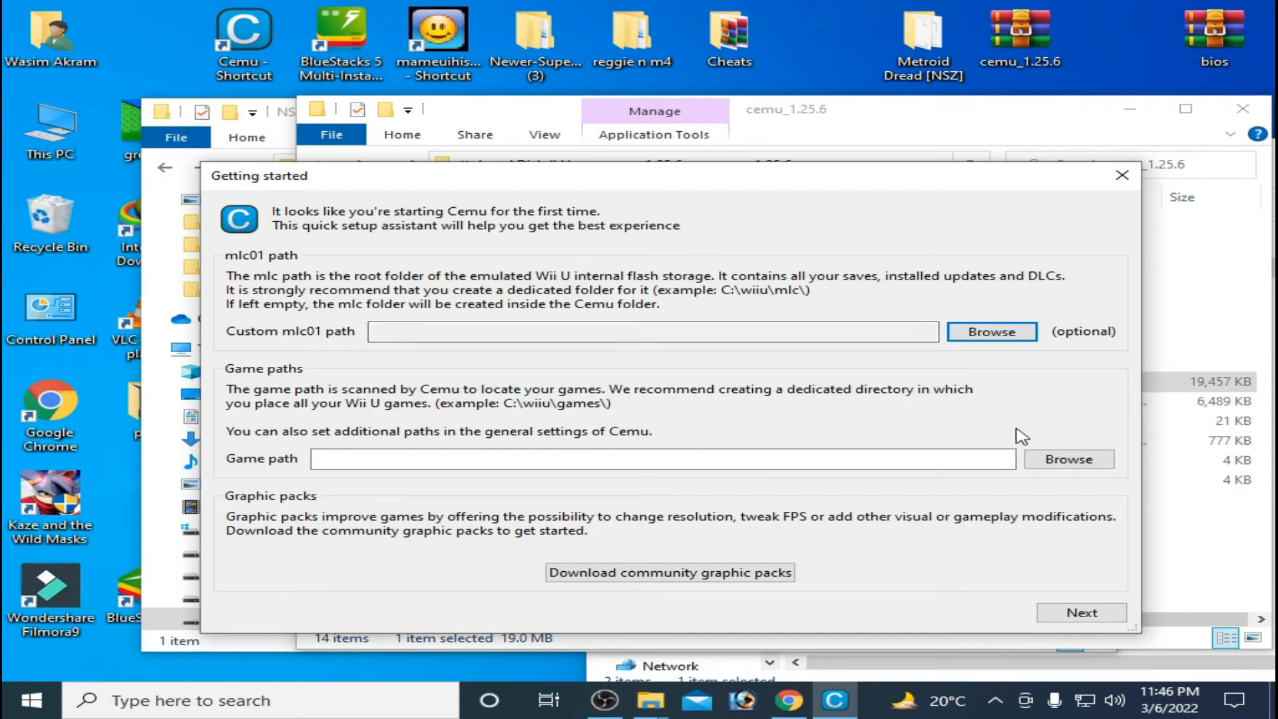
click(1080, 612)
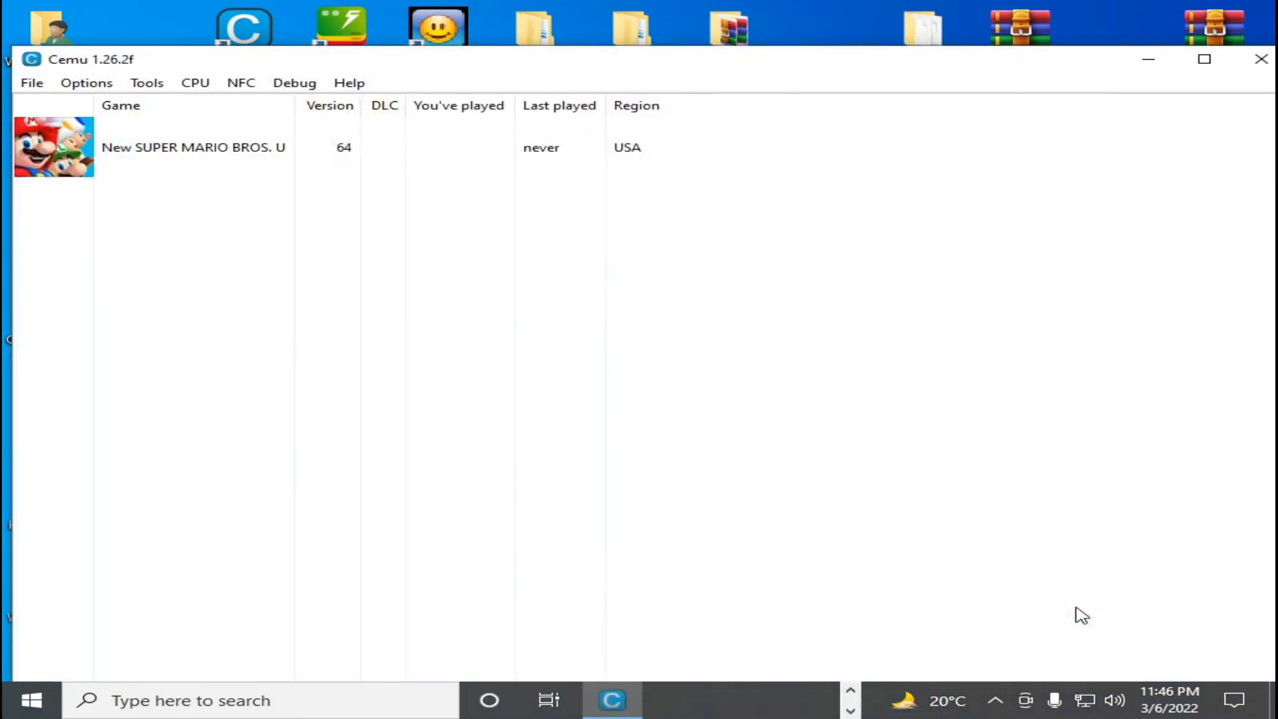
click(86, 82)
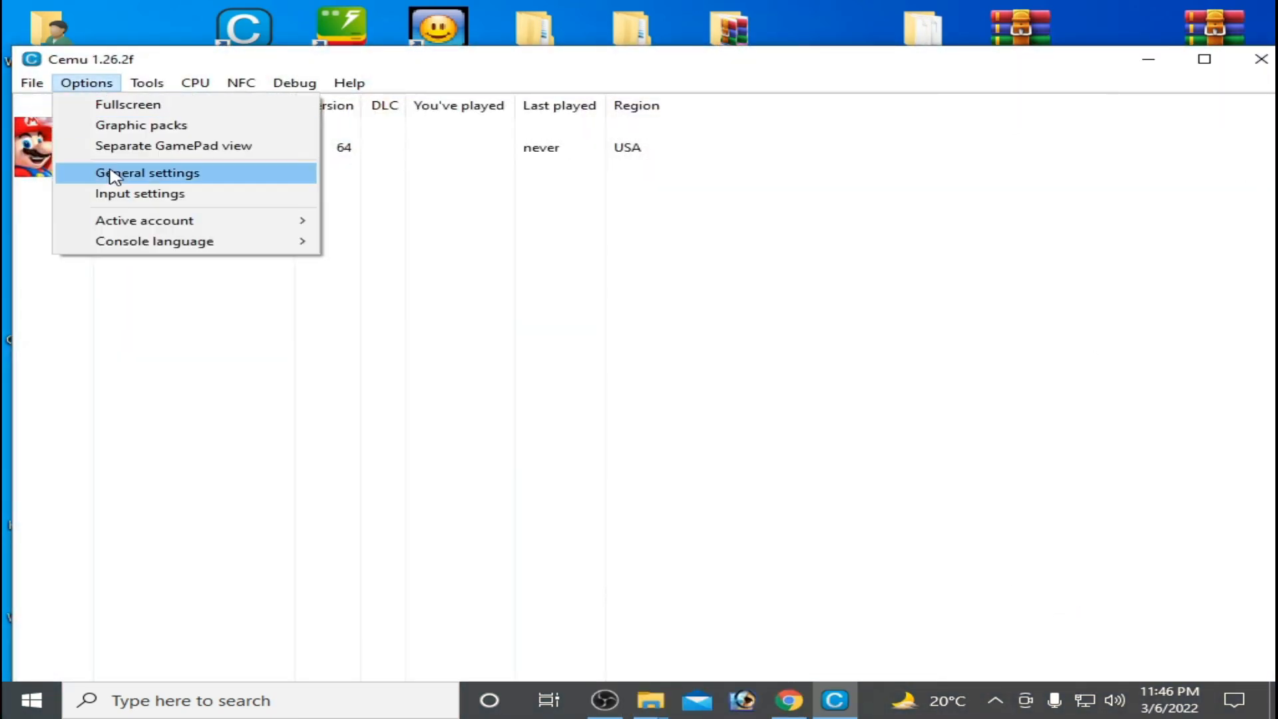
click(146, 172)
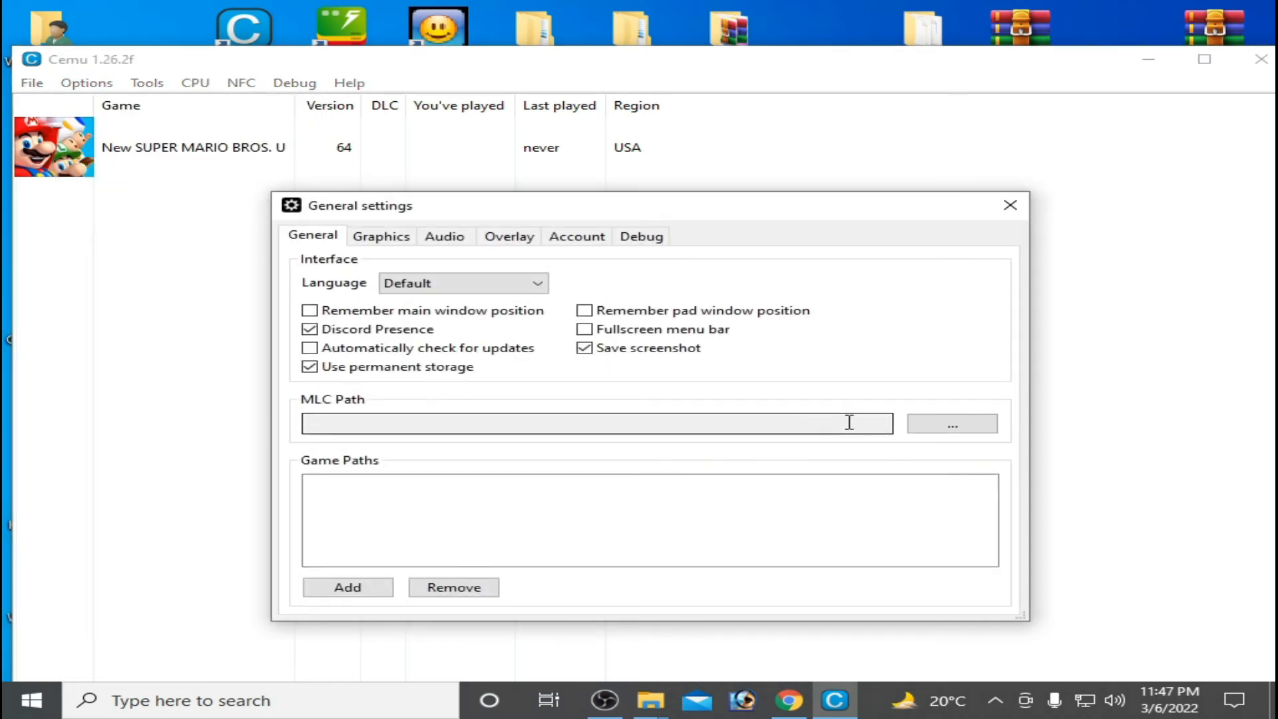
Set the MLC path to the mlc01 folder inside cemu_1.25.6.
click(950, 423)
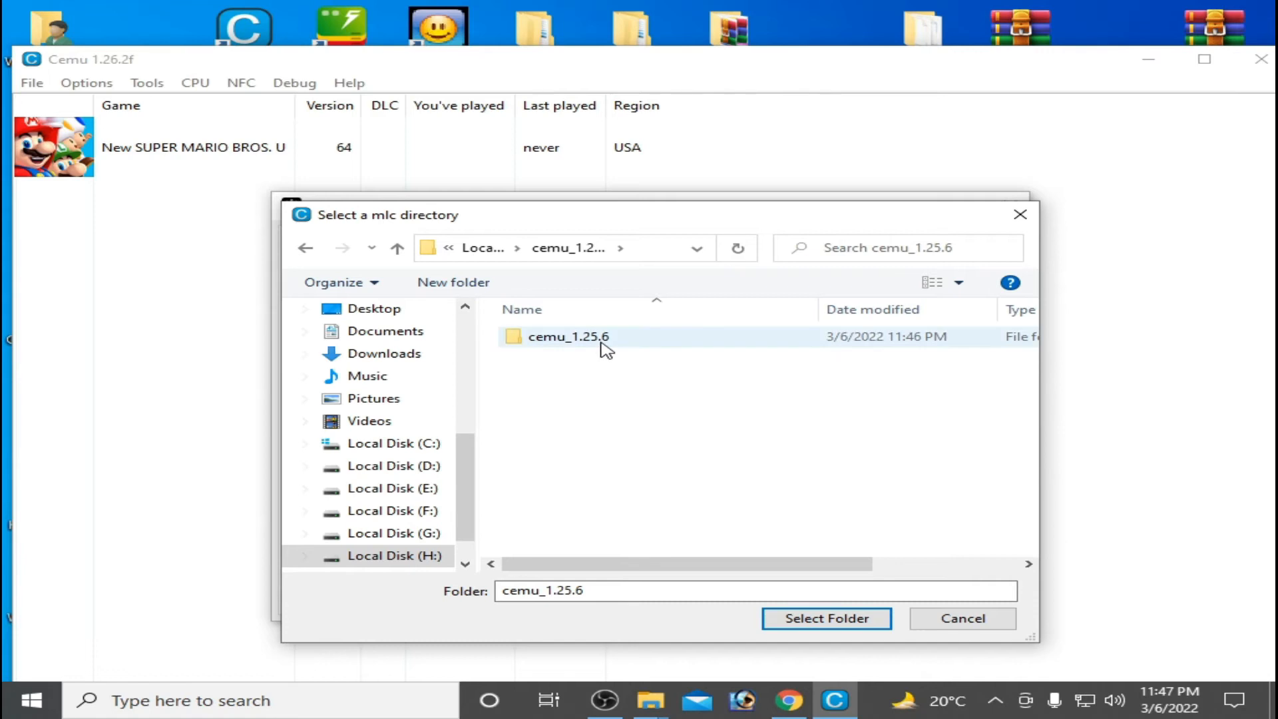
double_click(568, 337)
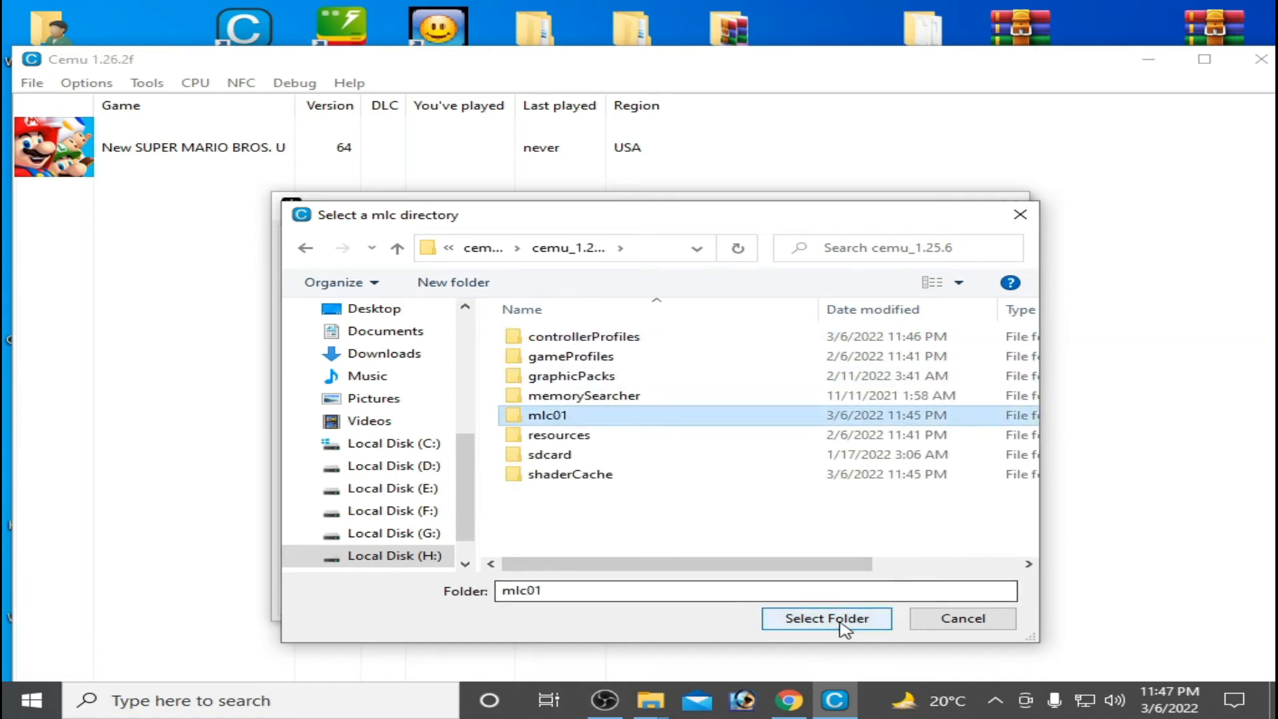
click(825, 618)
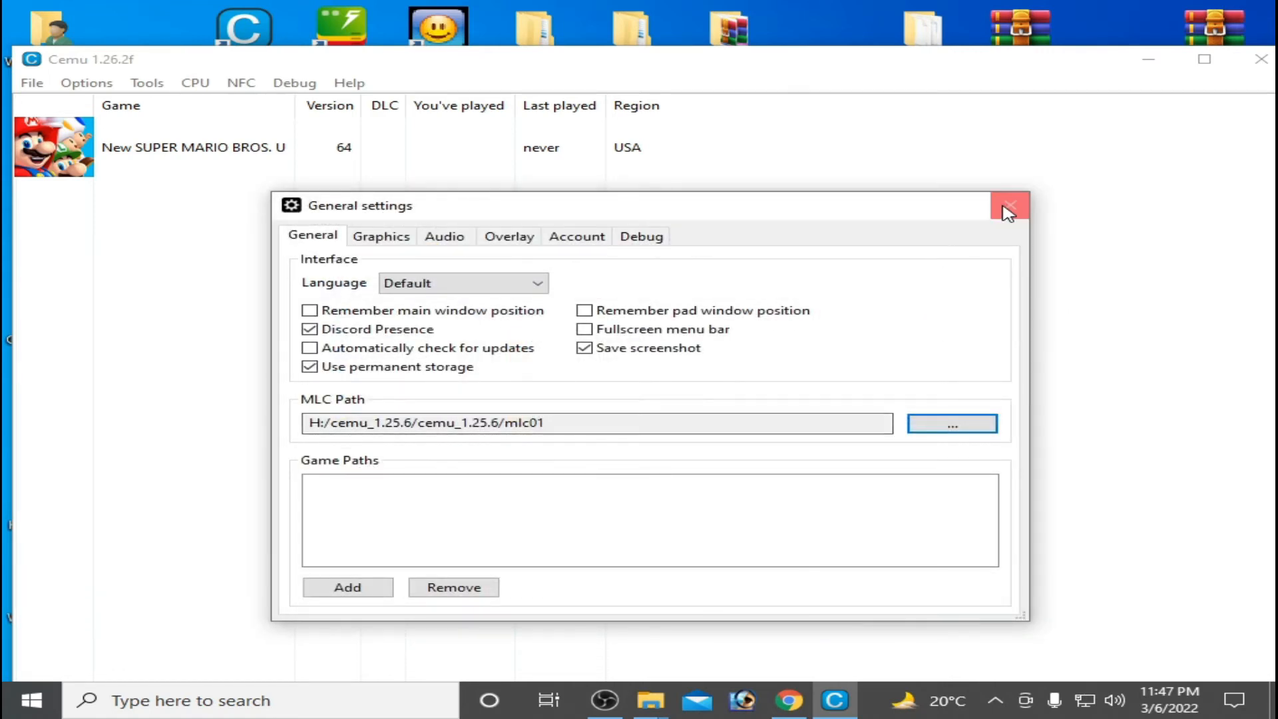
click(1011, 205)
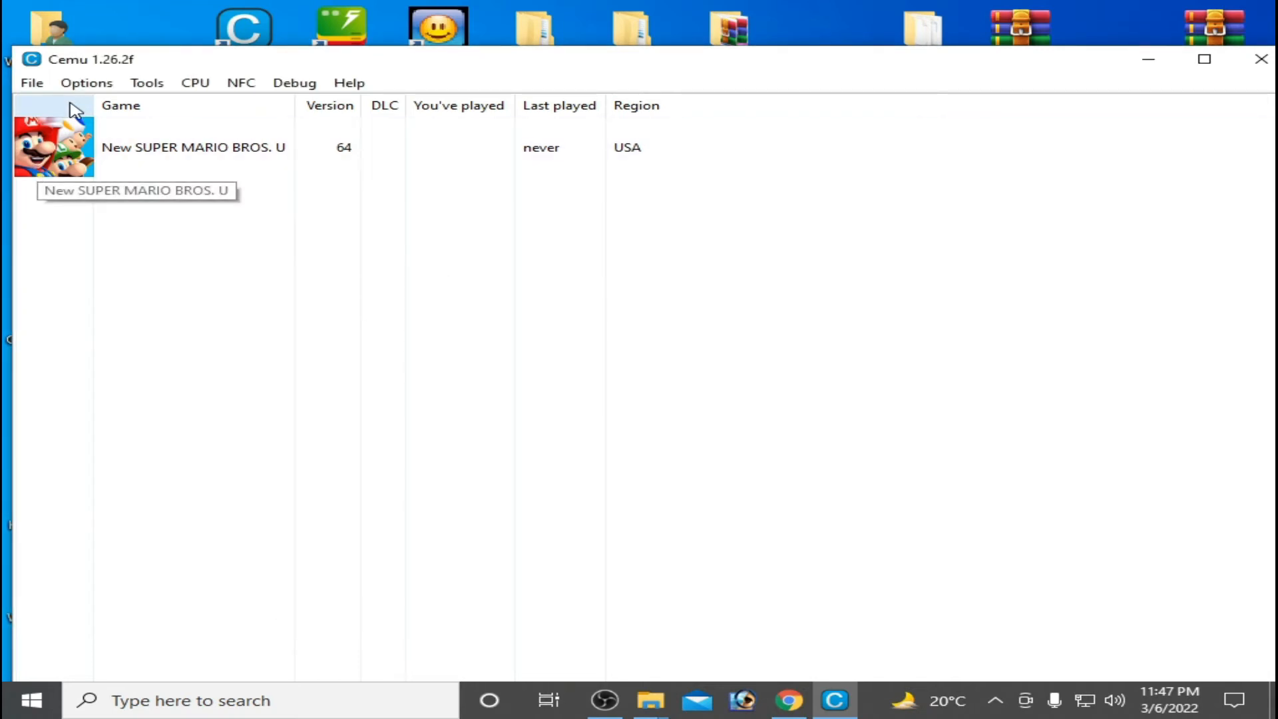
Set Controller 1 to emulate a Wii U GamePad and begin adding a physical controller.
click(86, 83)
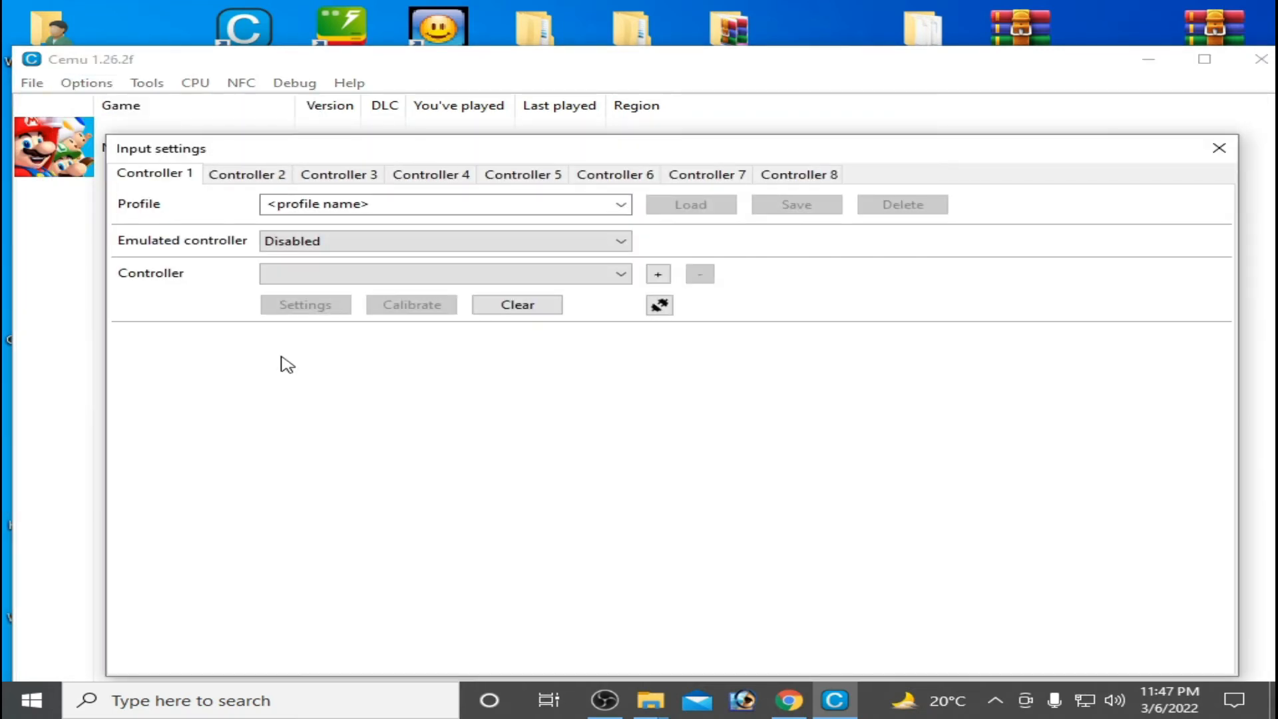
click(444, 241)
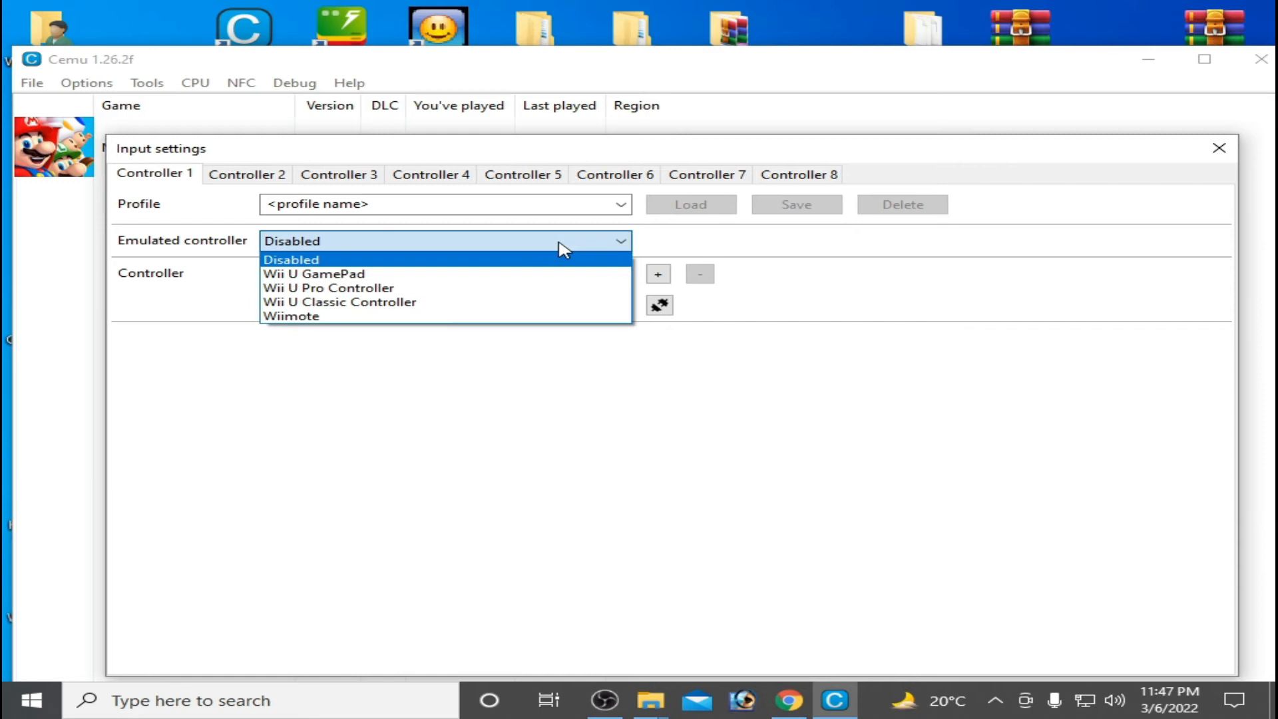
click(314, 274)
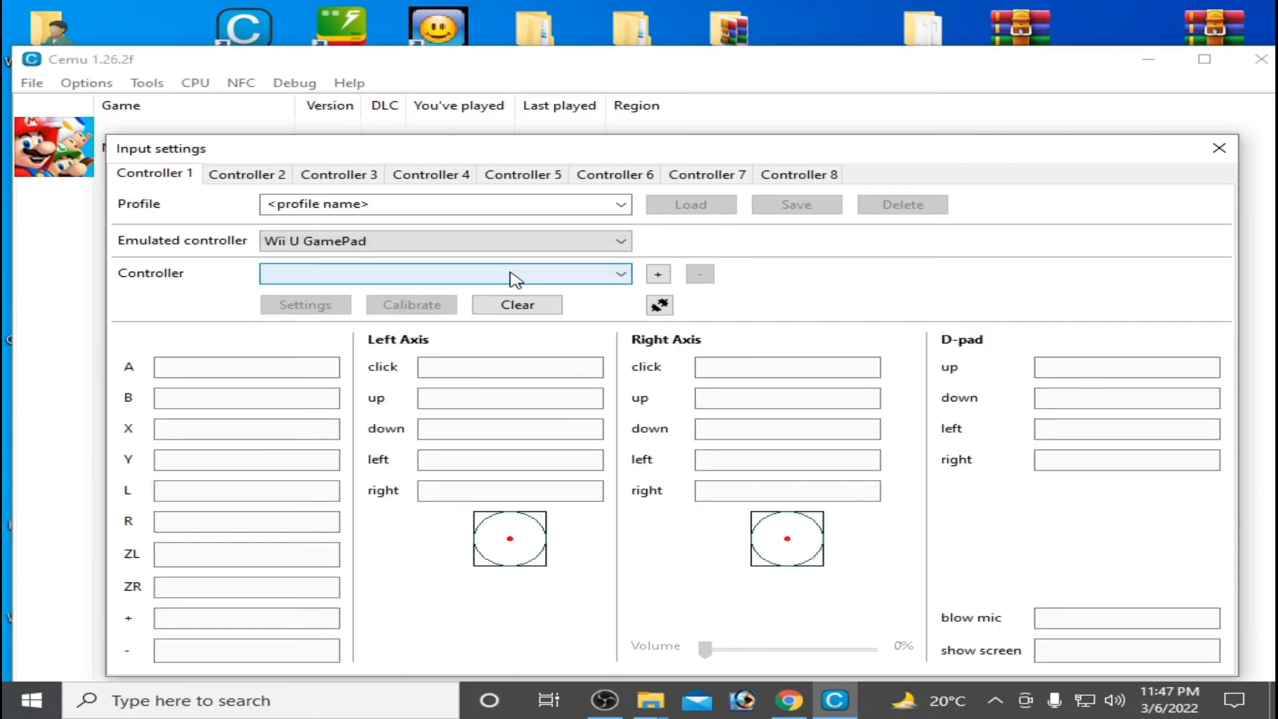
click(656, 274)
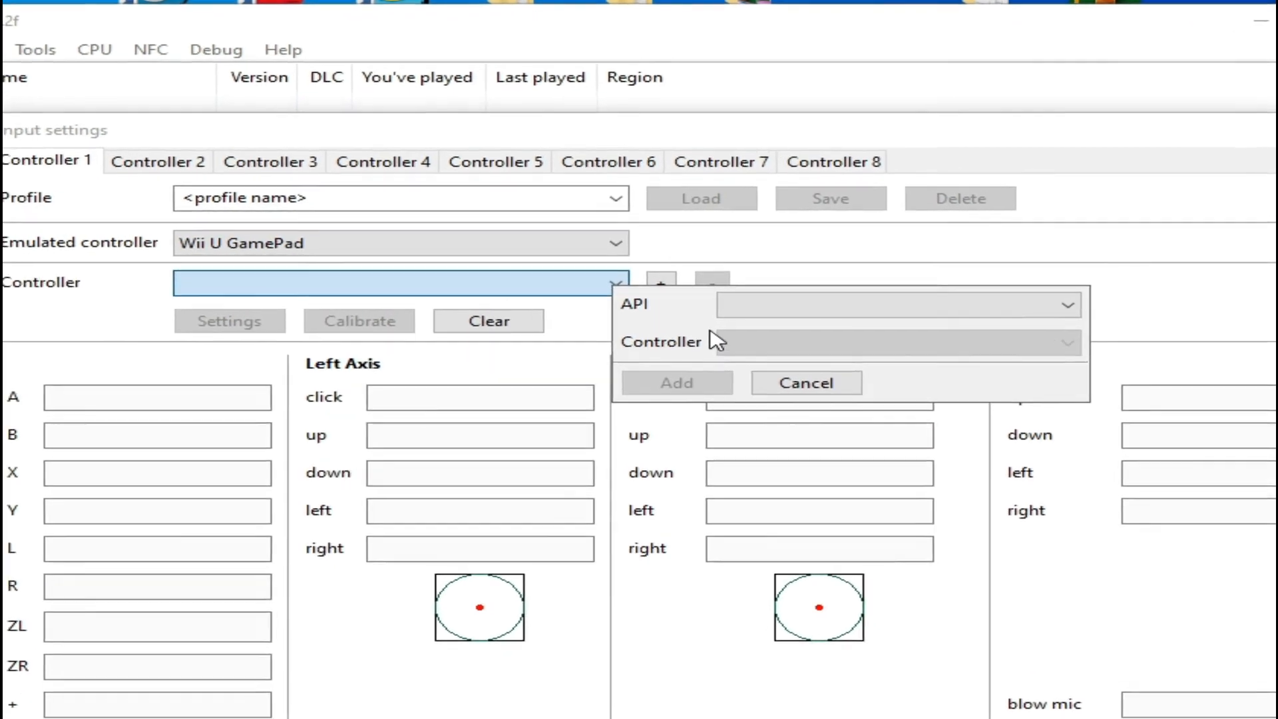
Add the USB Gamepad via the DirectInput API and map A to Button 3.
click(1063, 304)
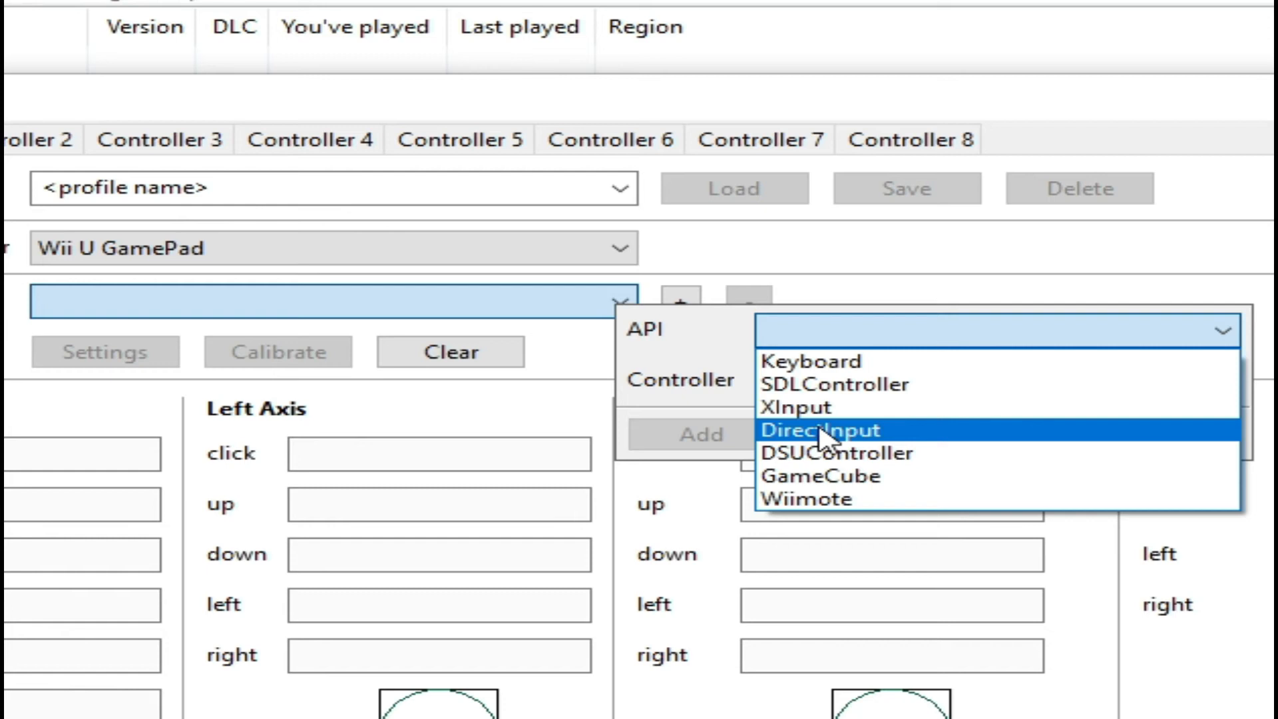
click(822, 430)
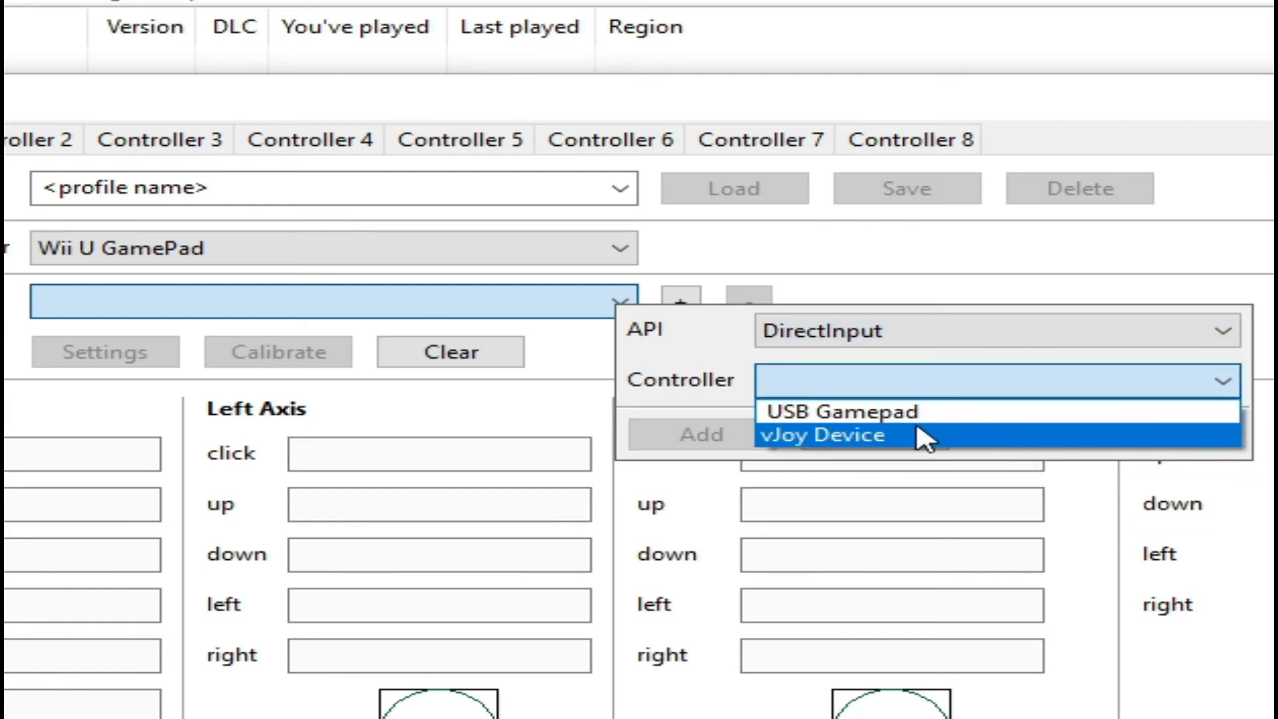
mouse_move(831, 411)
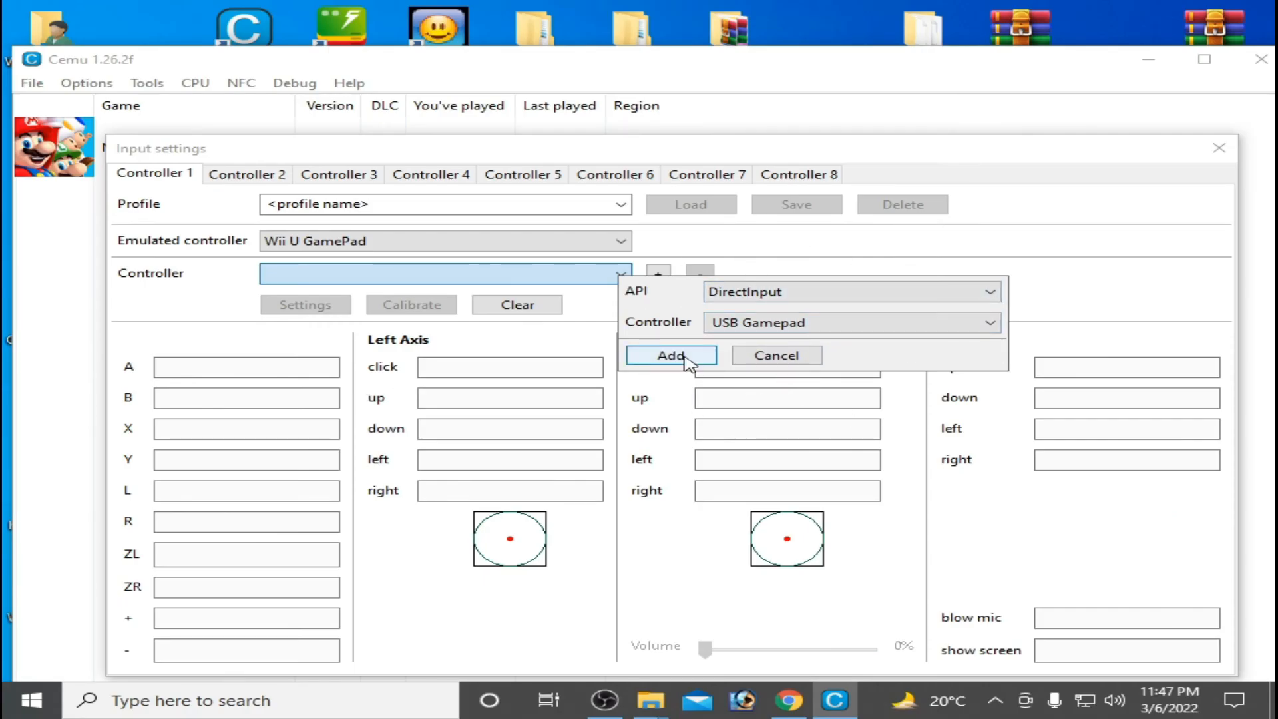
click(670, 354)
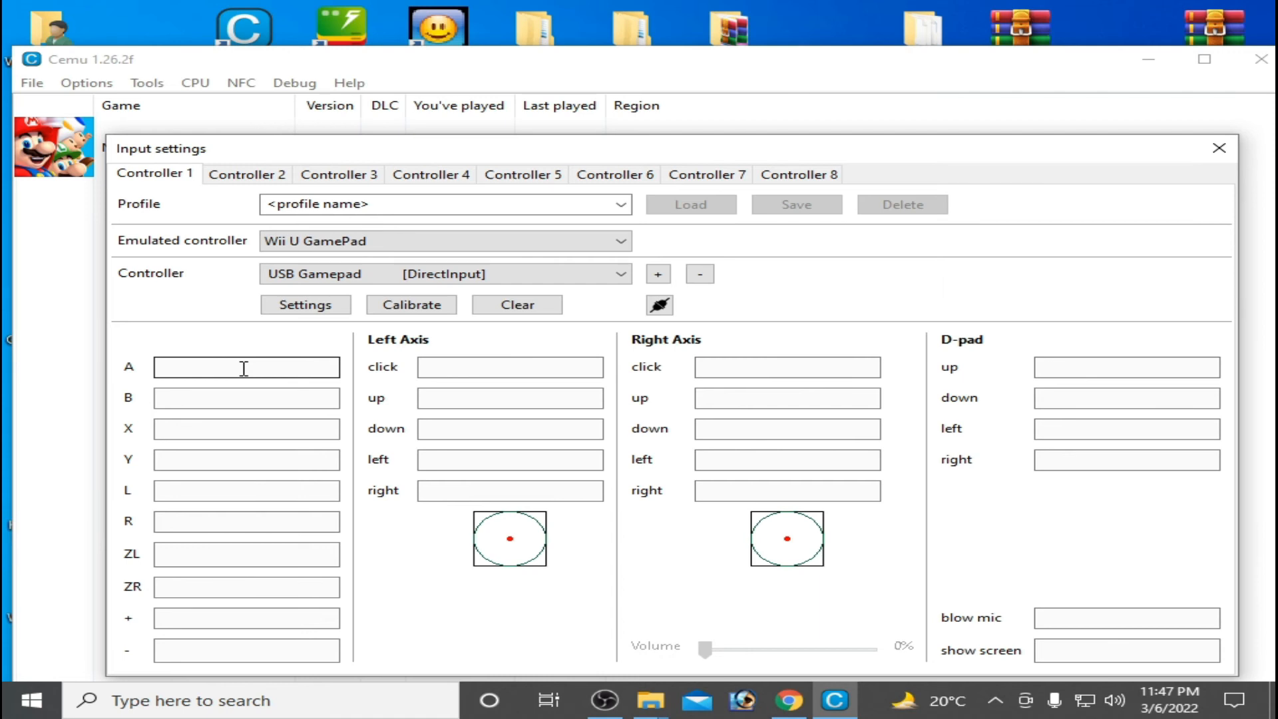
click(244, 398)
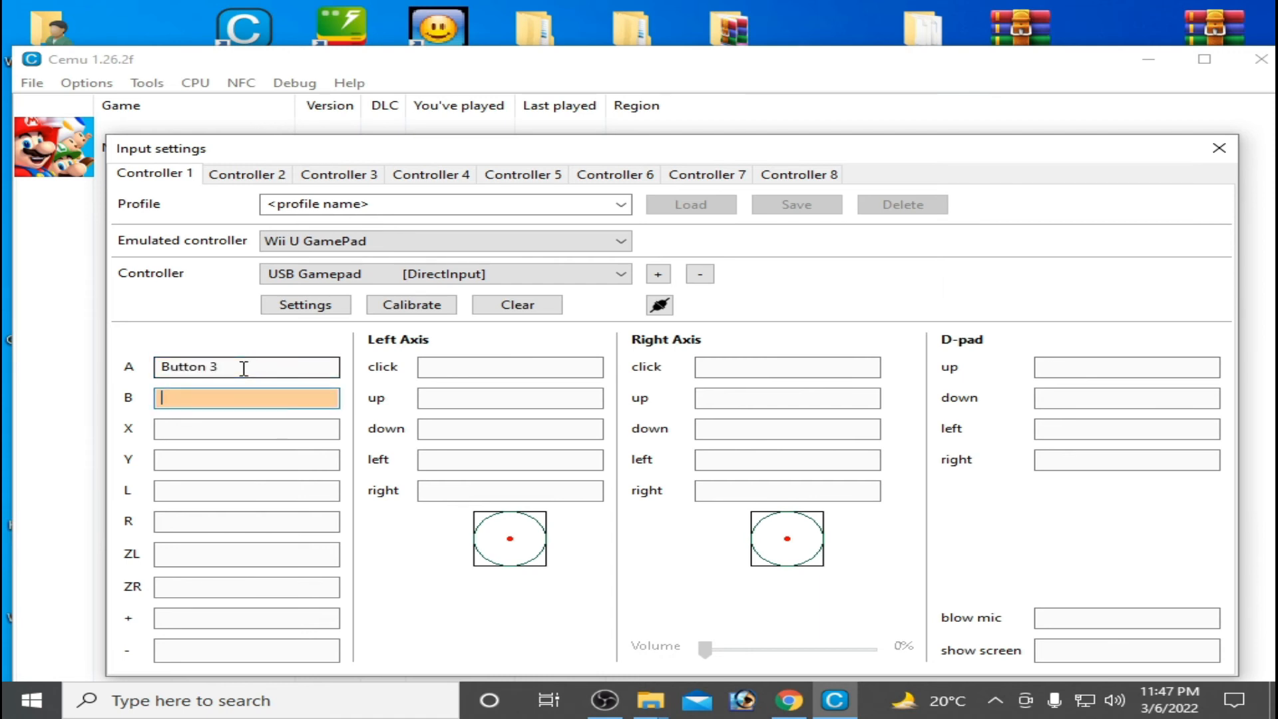